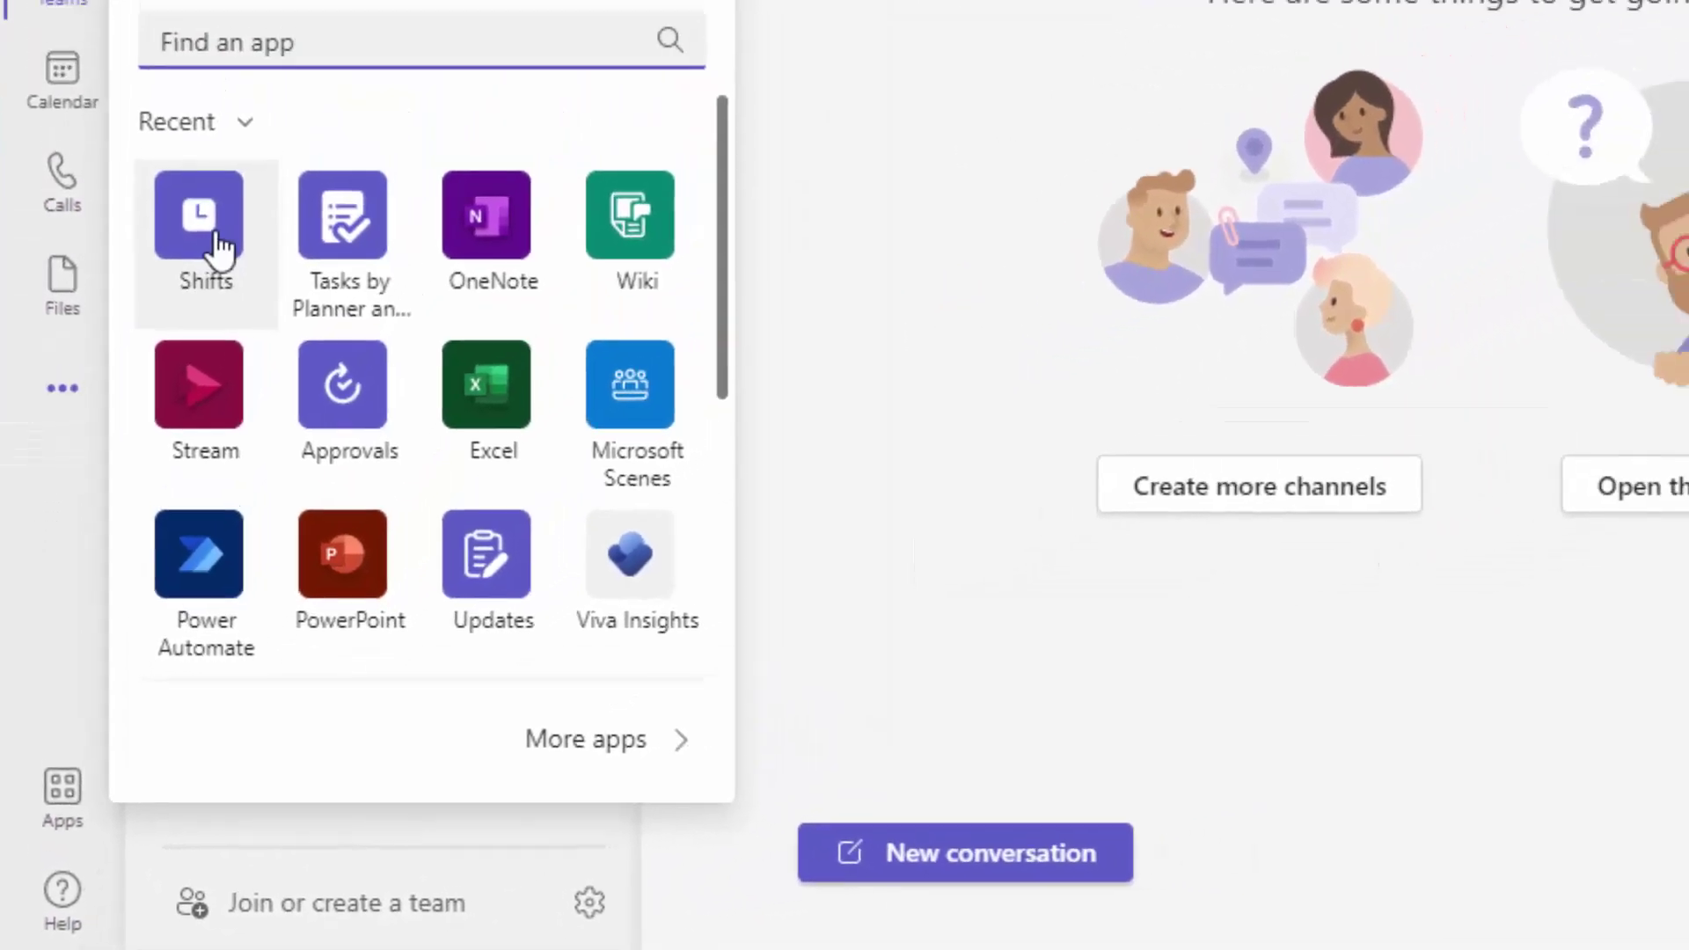
- Search Apps for 'Ther' and add the Therefore connector app to Teams
{"action": "type", "text": "Ther"}
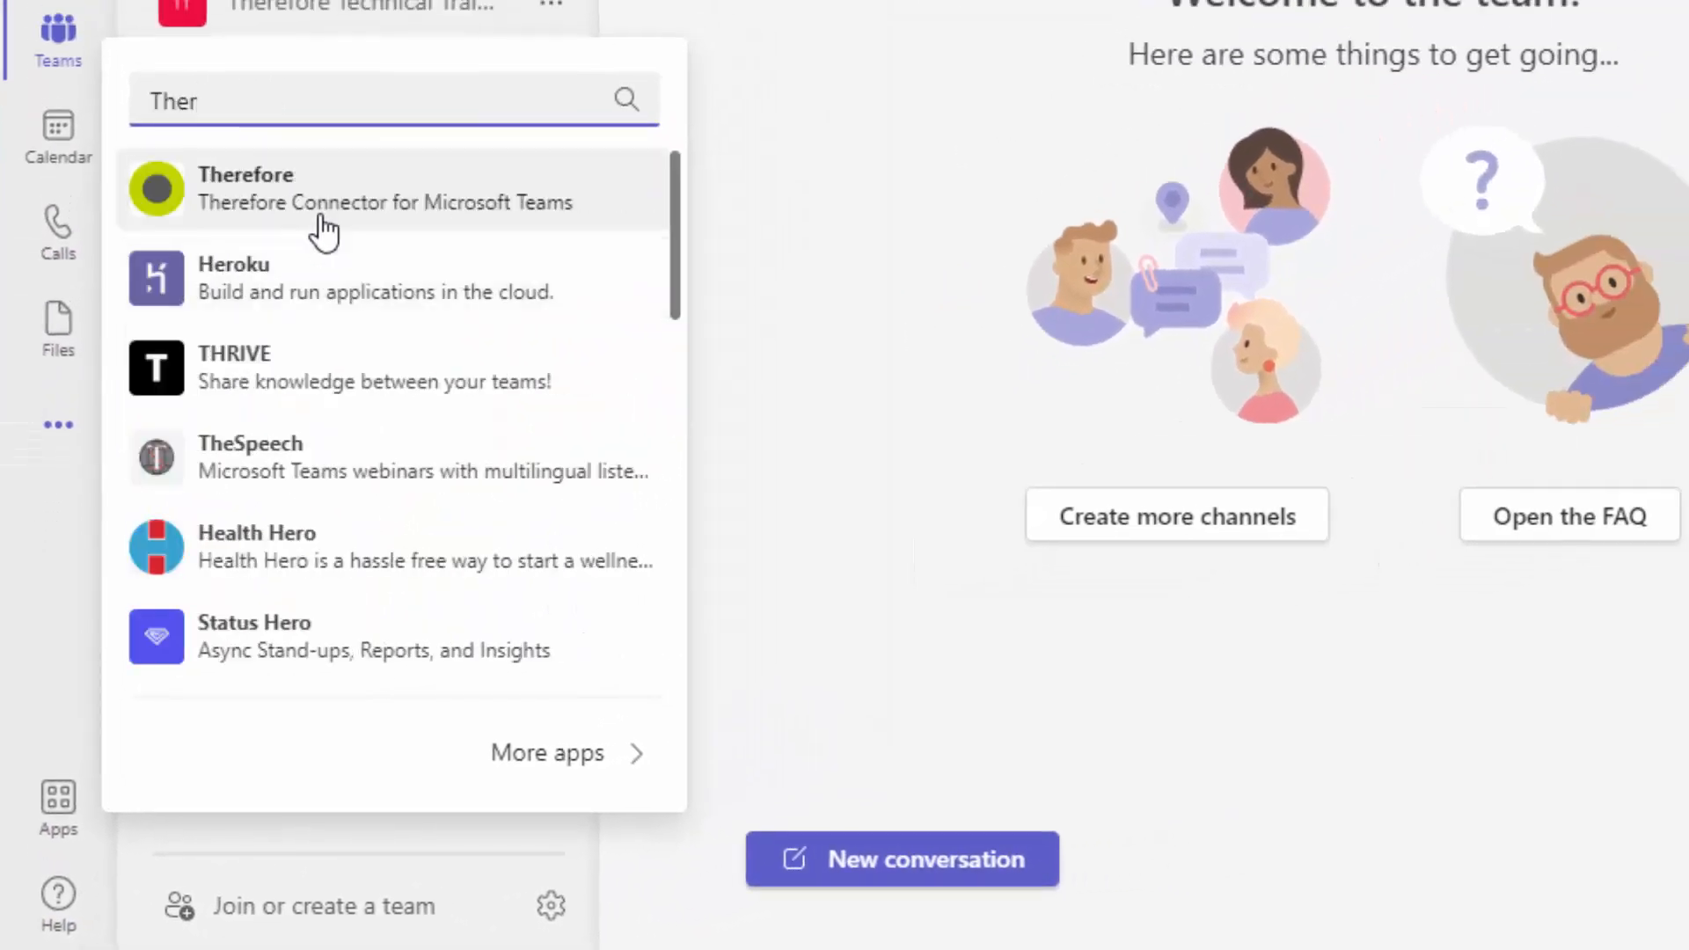
{"action": "left_click", "coordinate": [246, 188]}
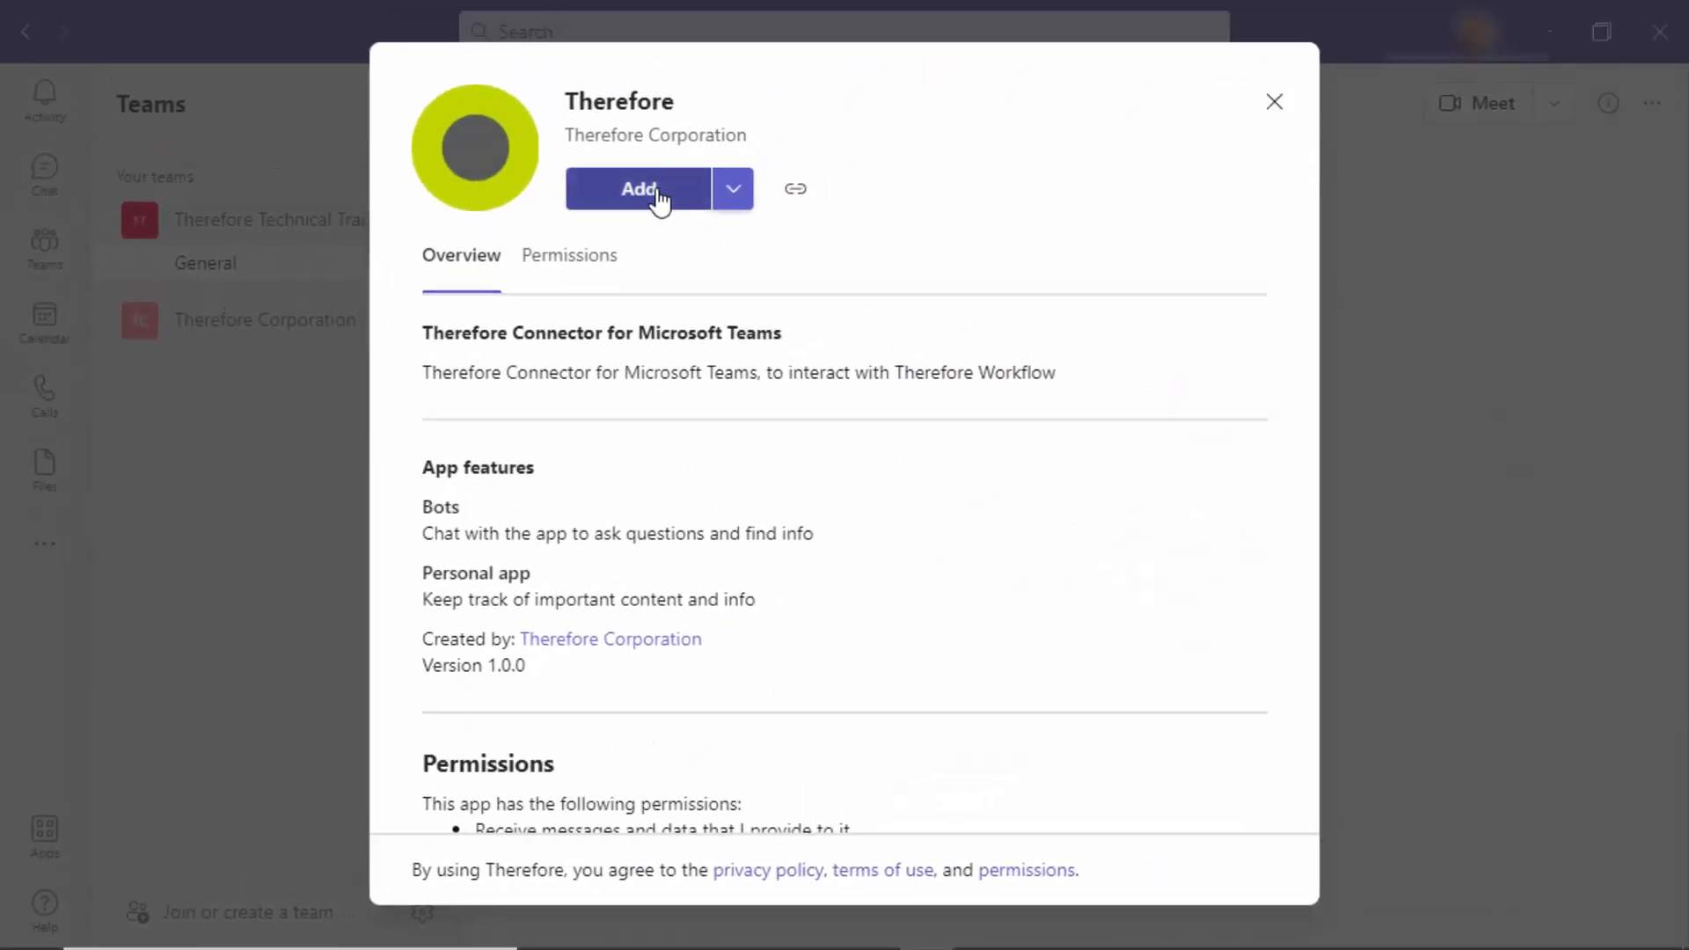
{"action": "left_click", "coordinate": [637, 189]}
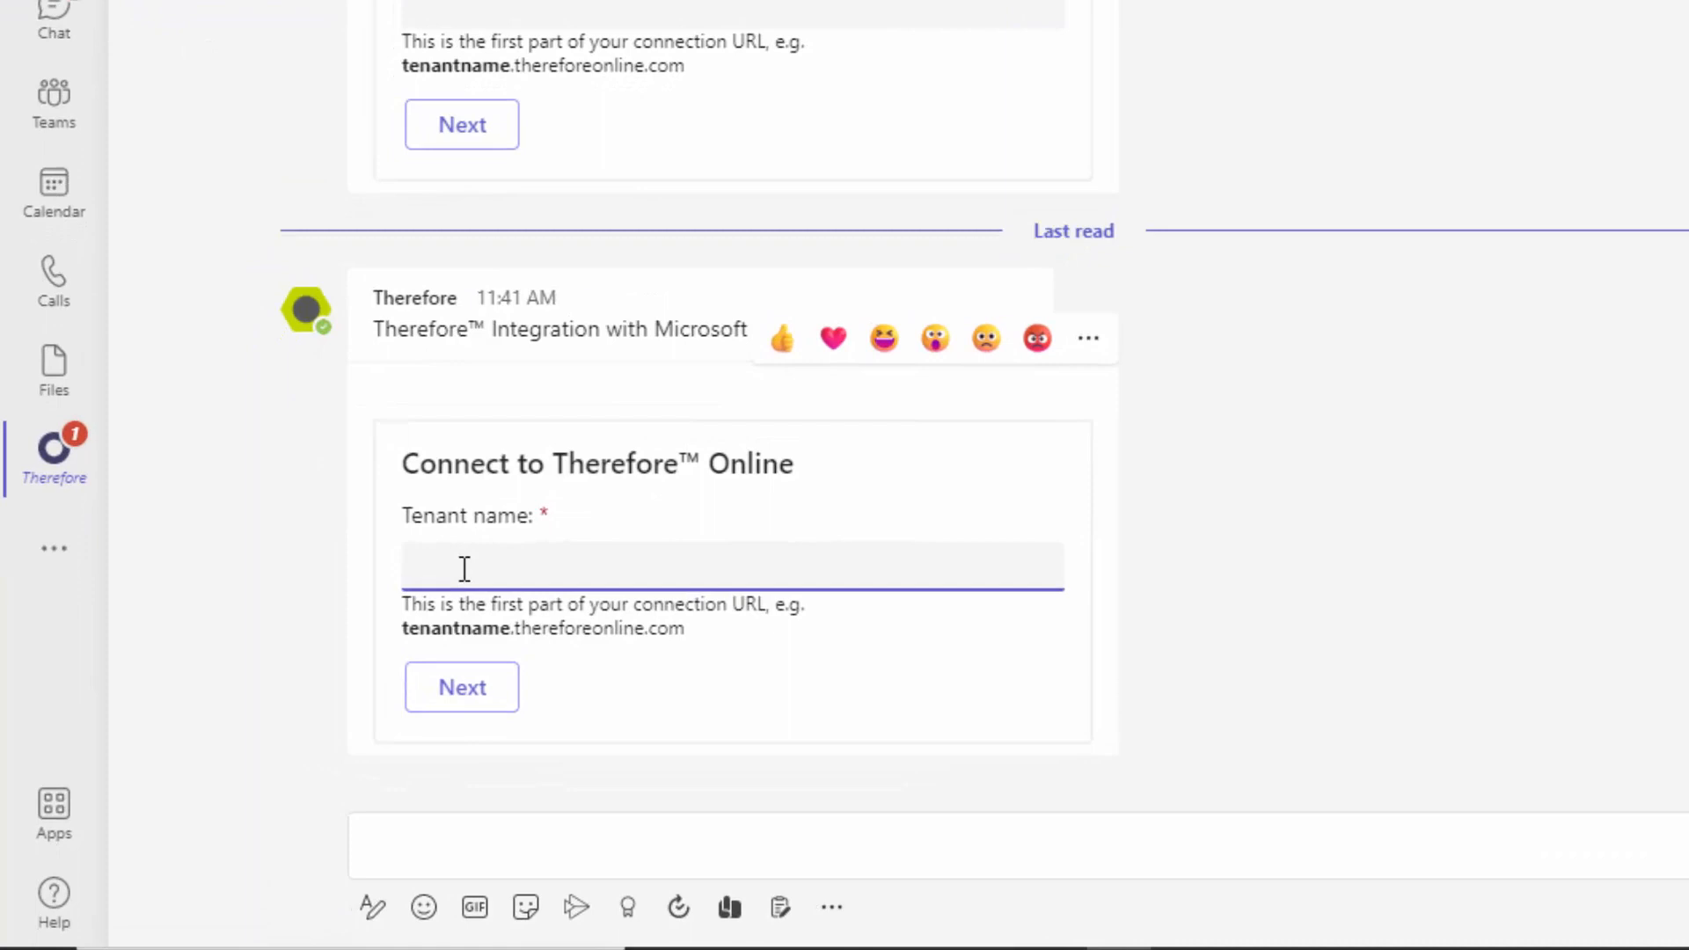
- Submit tenant name 'digitalengagement' and choose to authorize Therefore workflow notifications
{"action": "type", "text": "digitalengagement"}
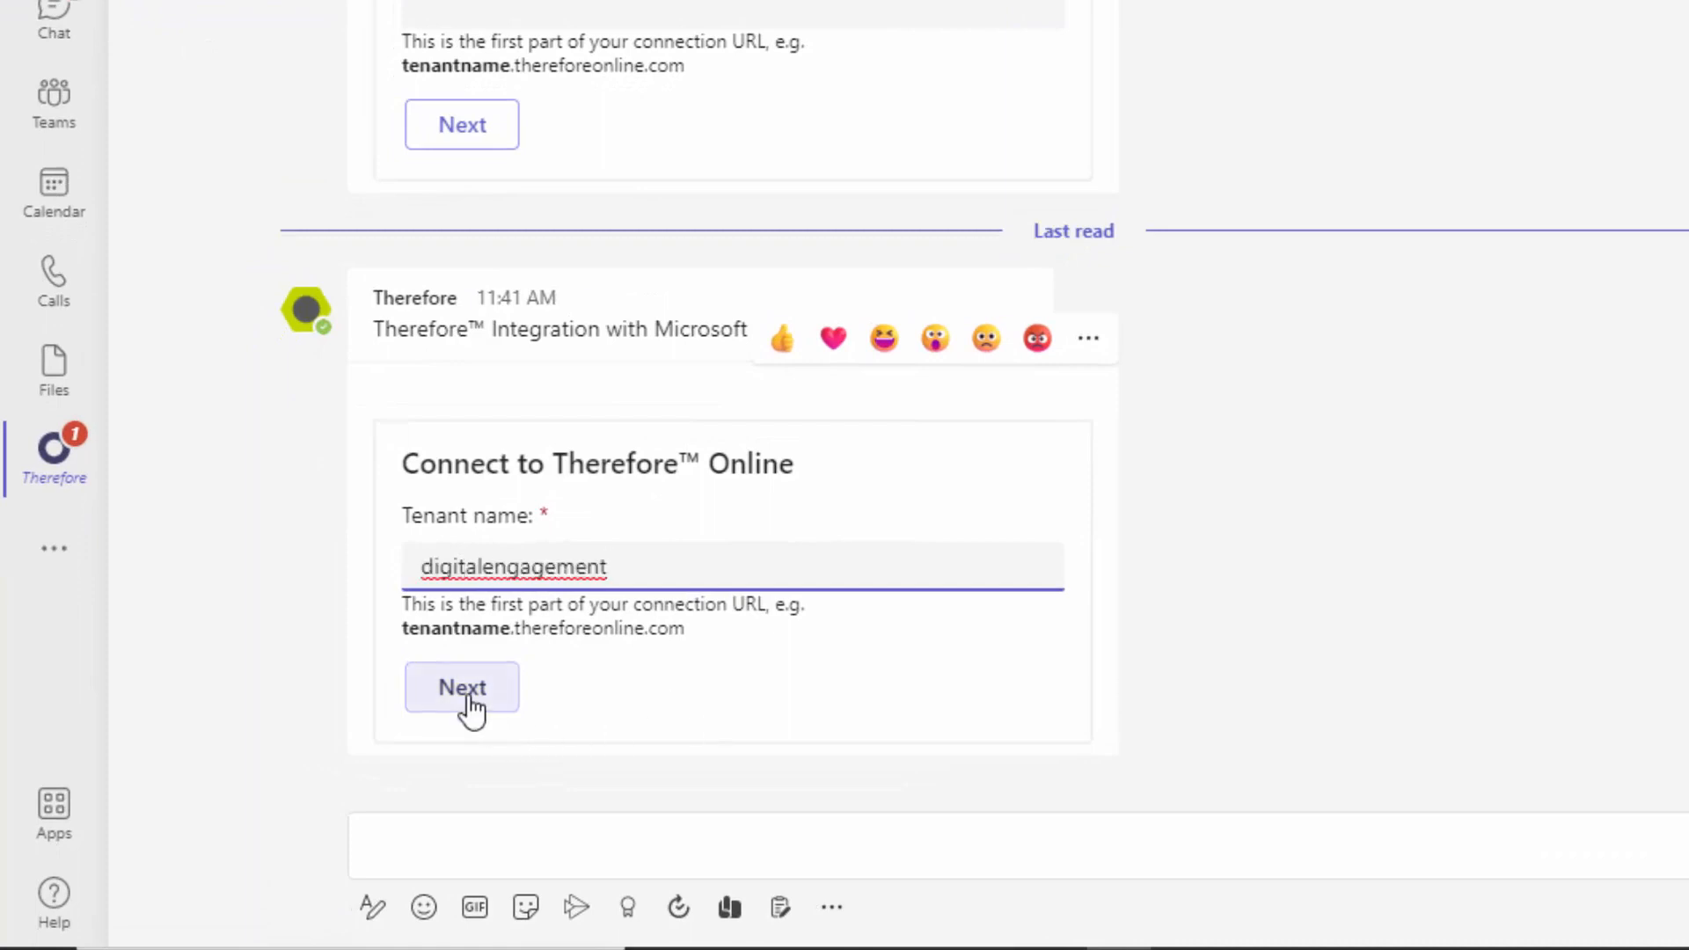
{"action": "left_click", "coordinate": [461, 687]}
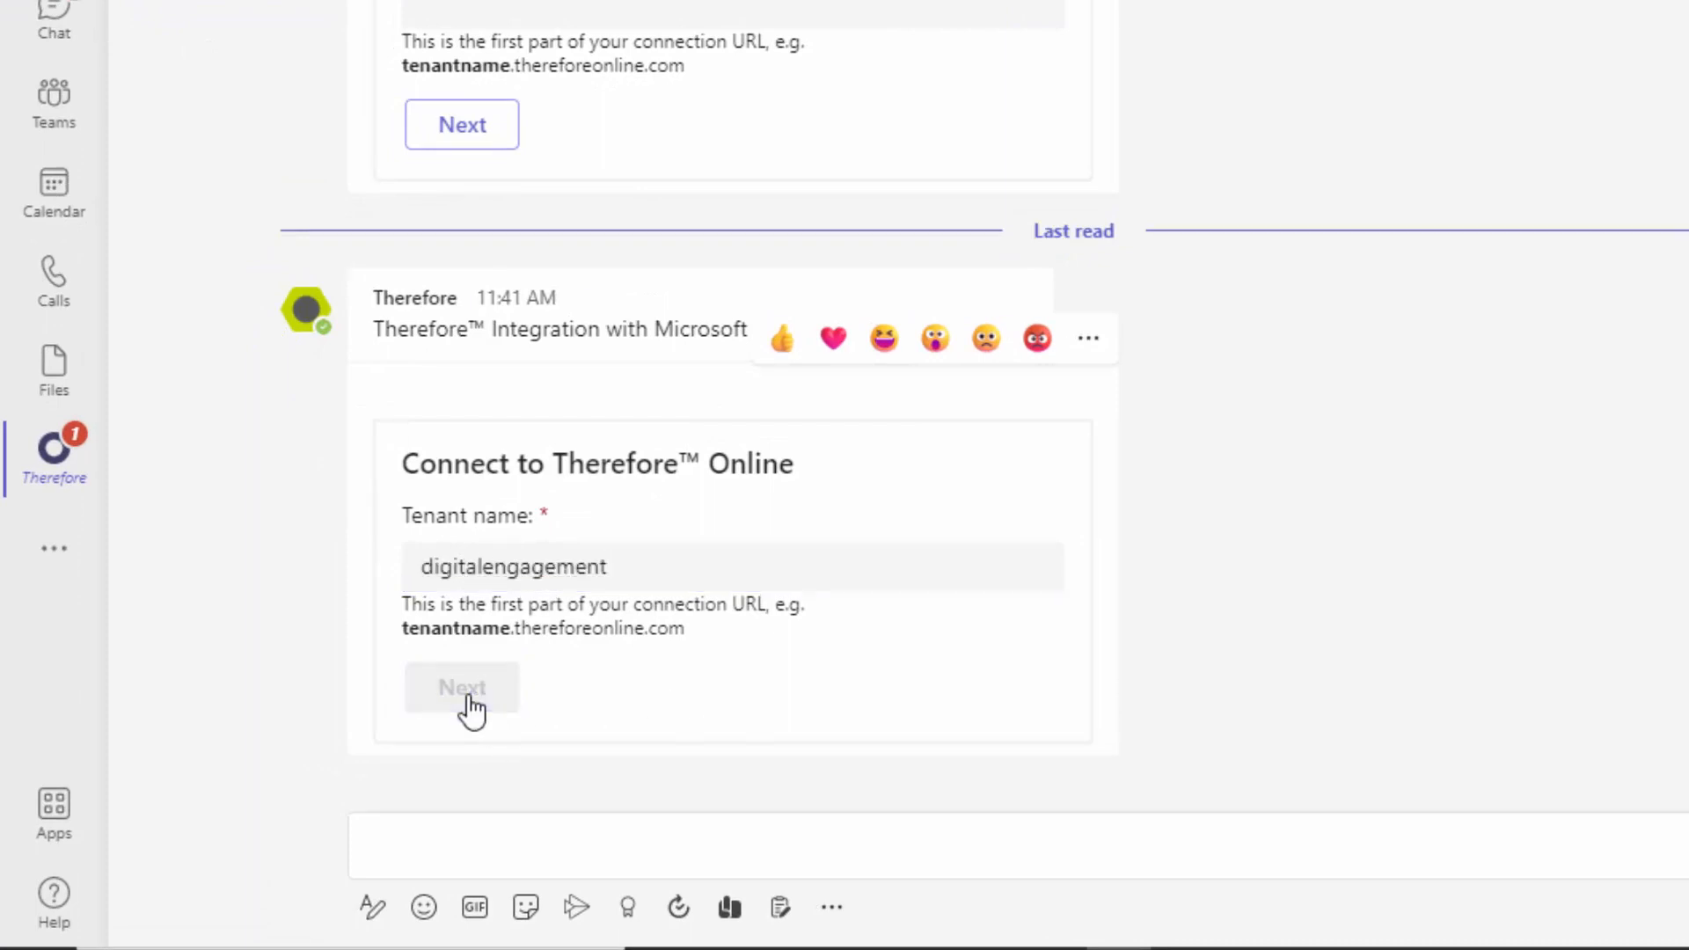
{"action": "left_click", "coordinate": [461, 686]}
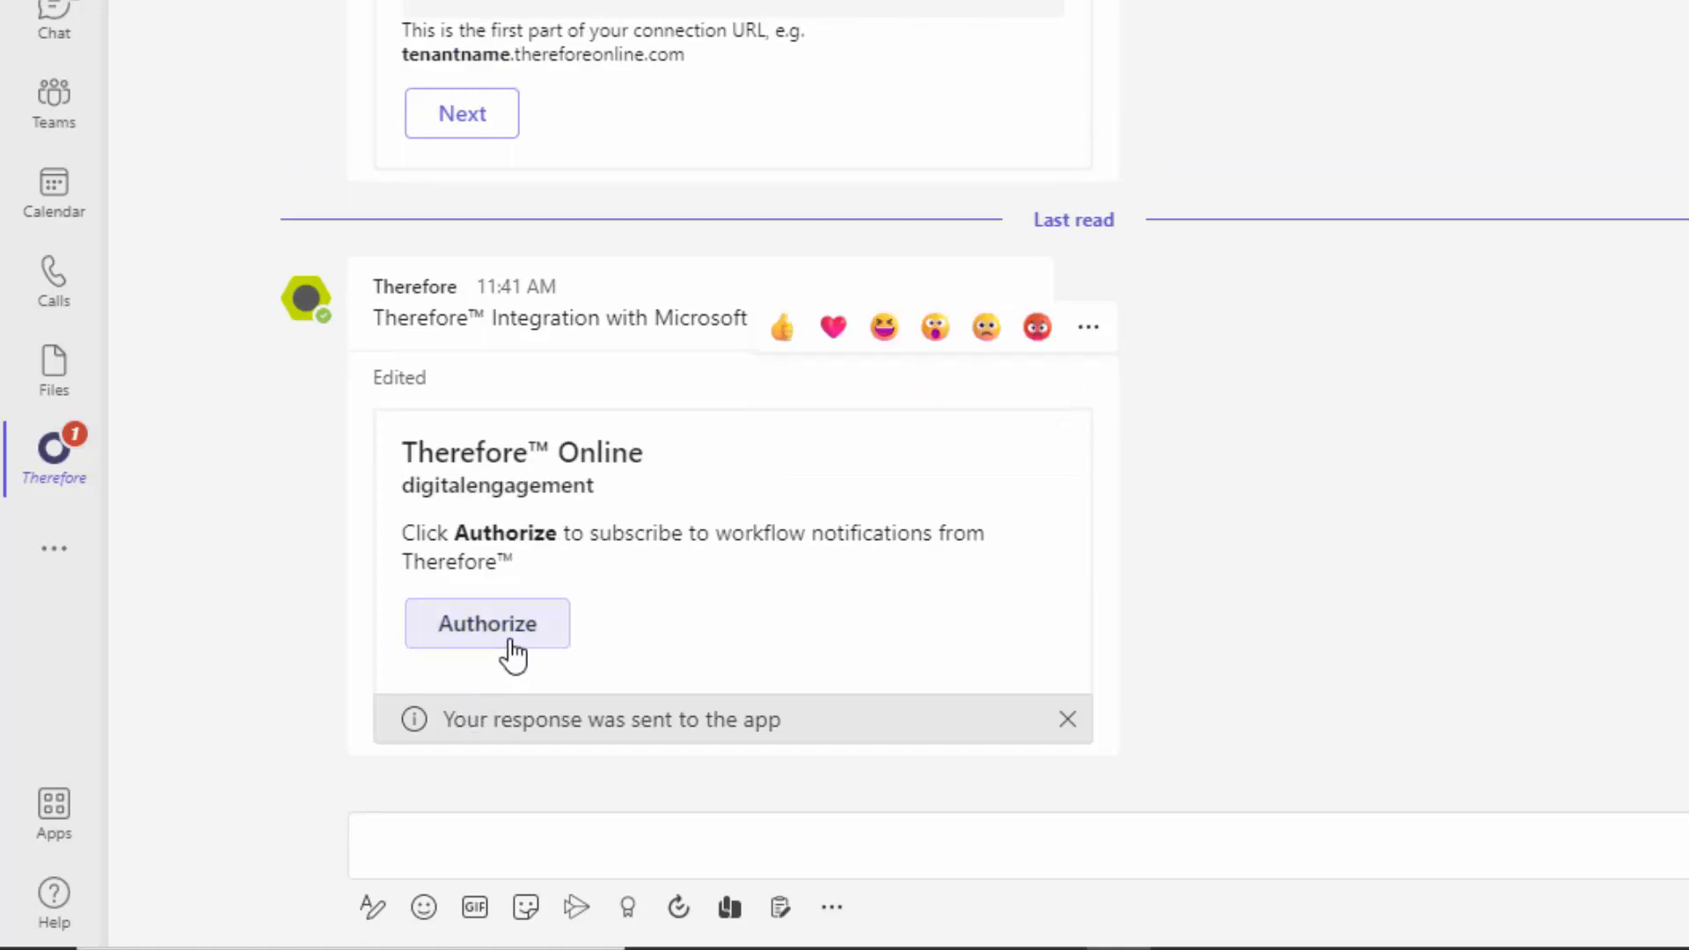
- Sign in on the Therefore login page and grant the Teams Connector access
{"action": "left_click", "coordinate": [486, 623]}
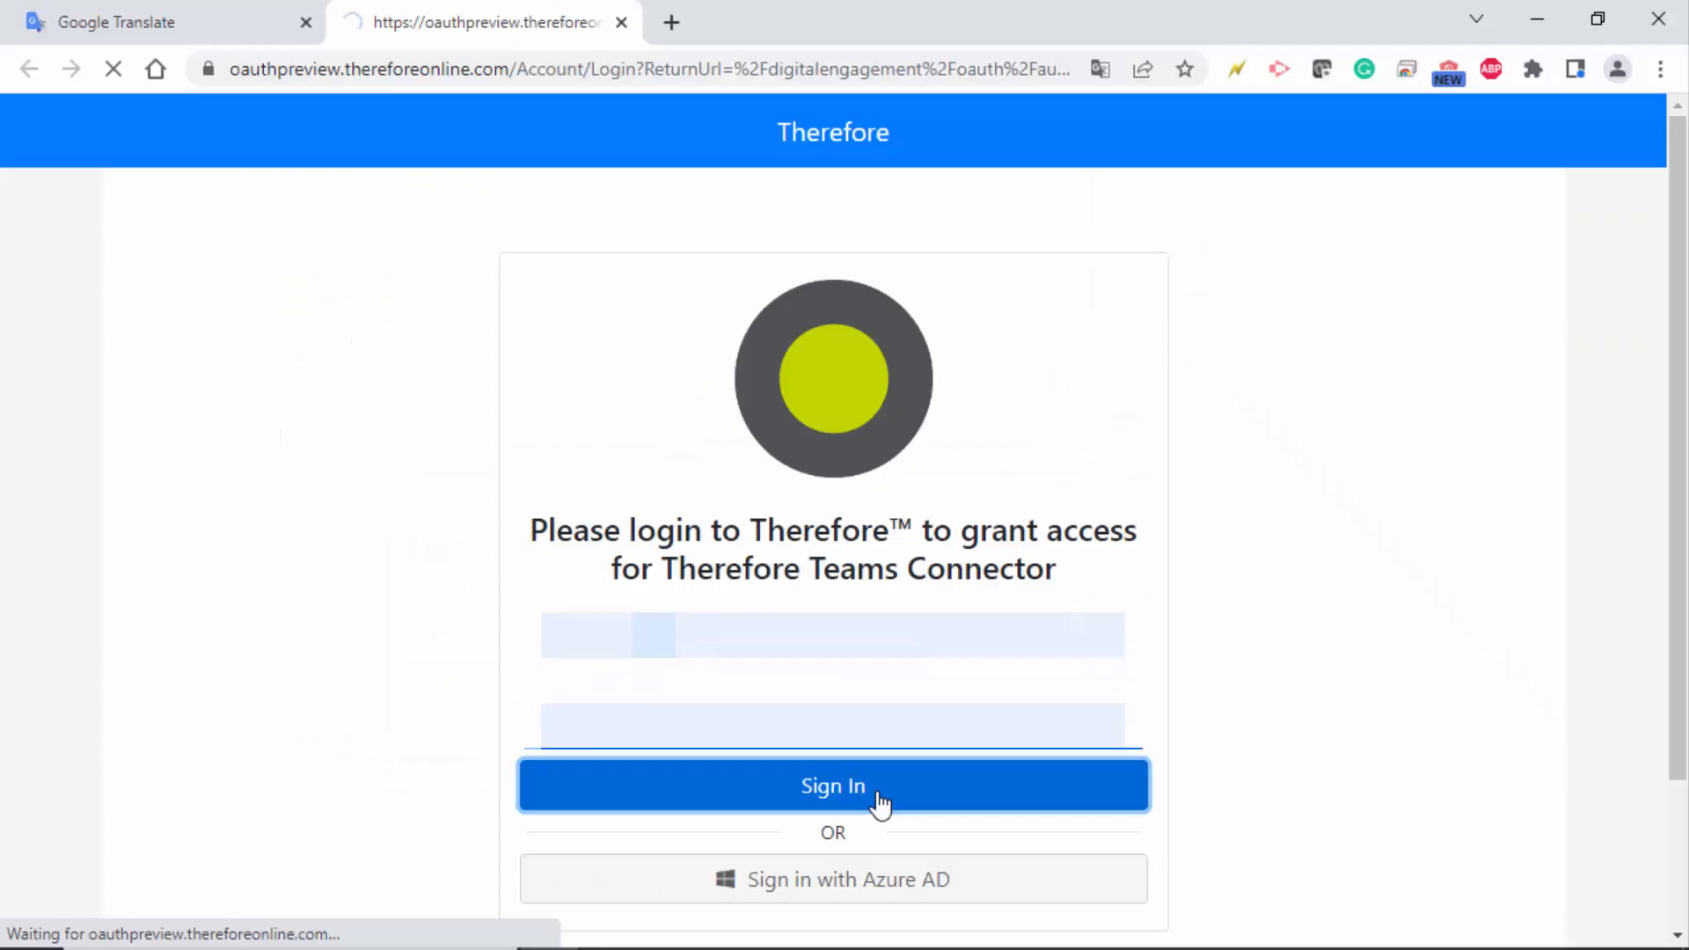
{"action": "left_click", "coordinate": [832, 786]}
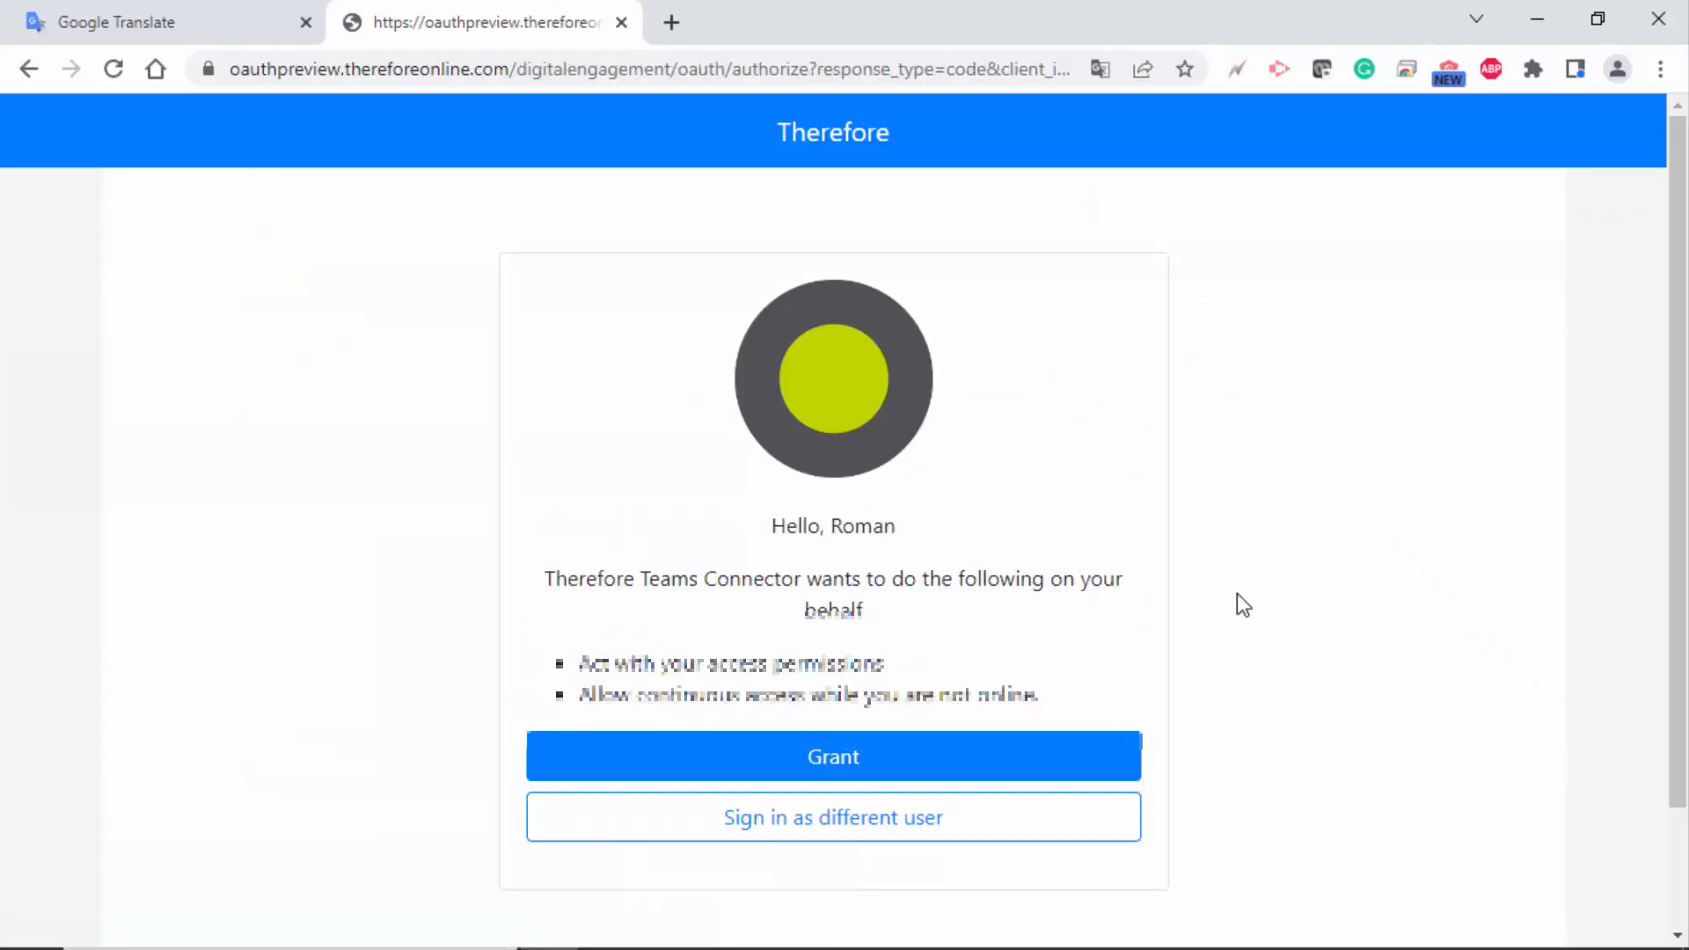
{"action": "left_click", "coordinate": [833, 757]}
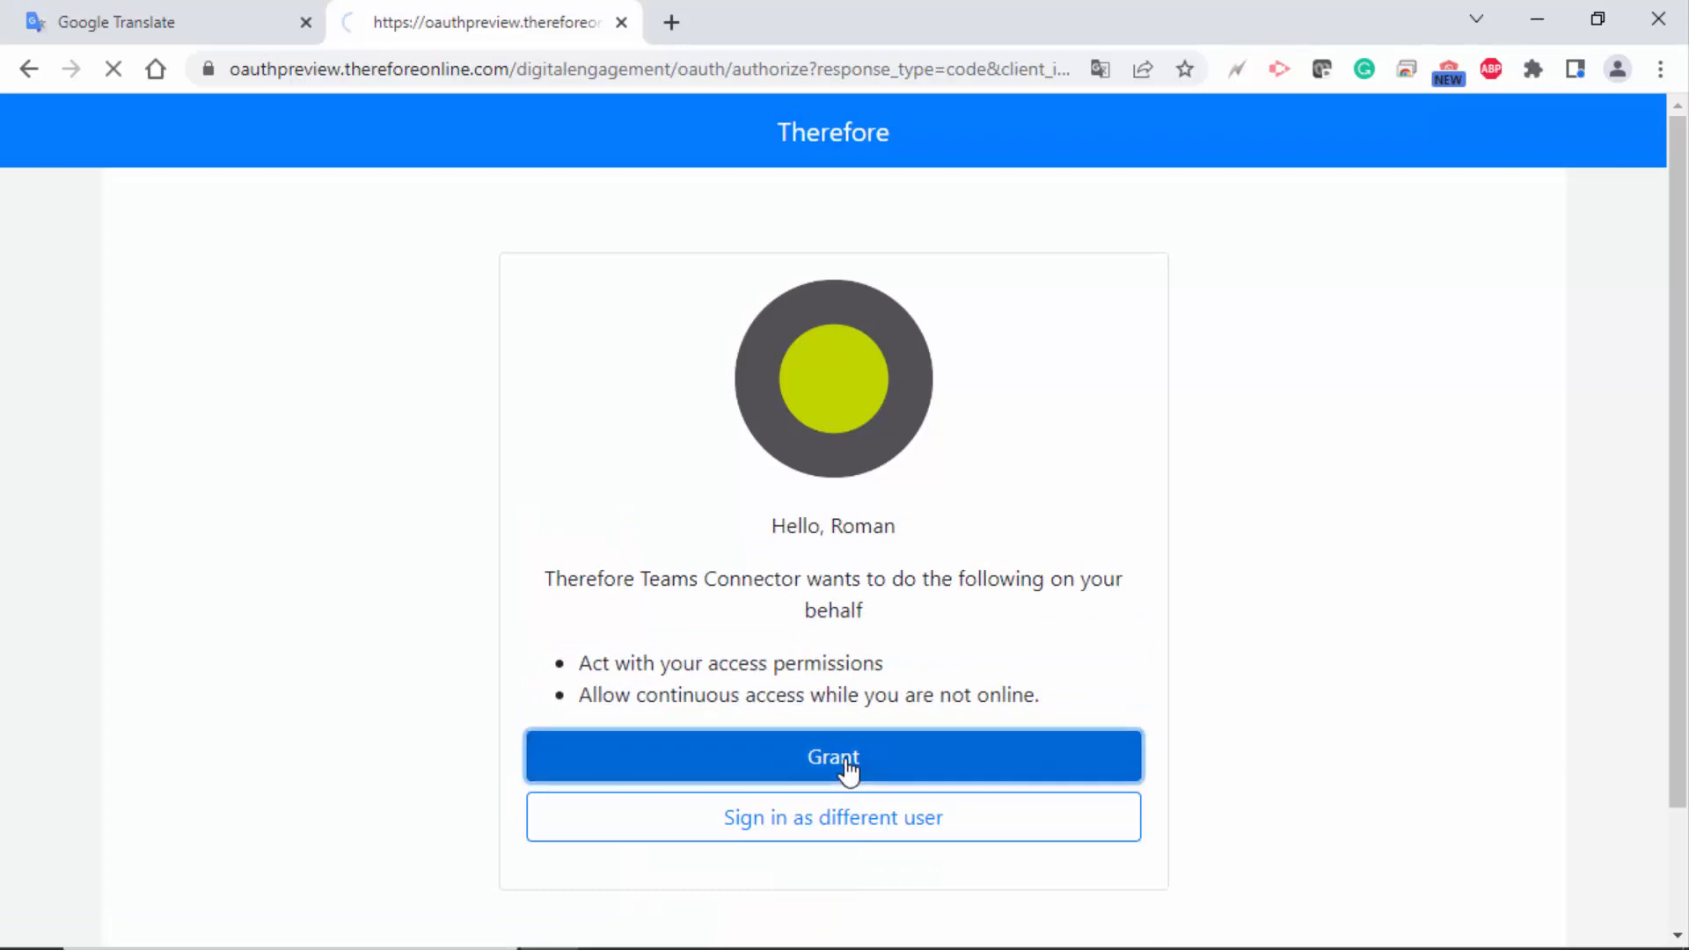
{"action": "left_click", "coordinate": [832, 757]}
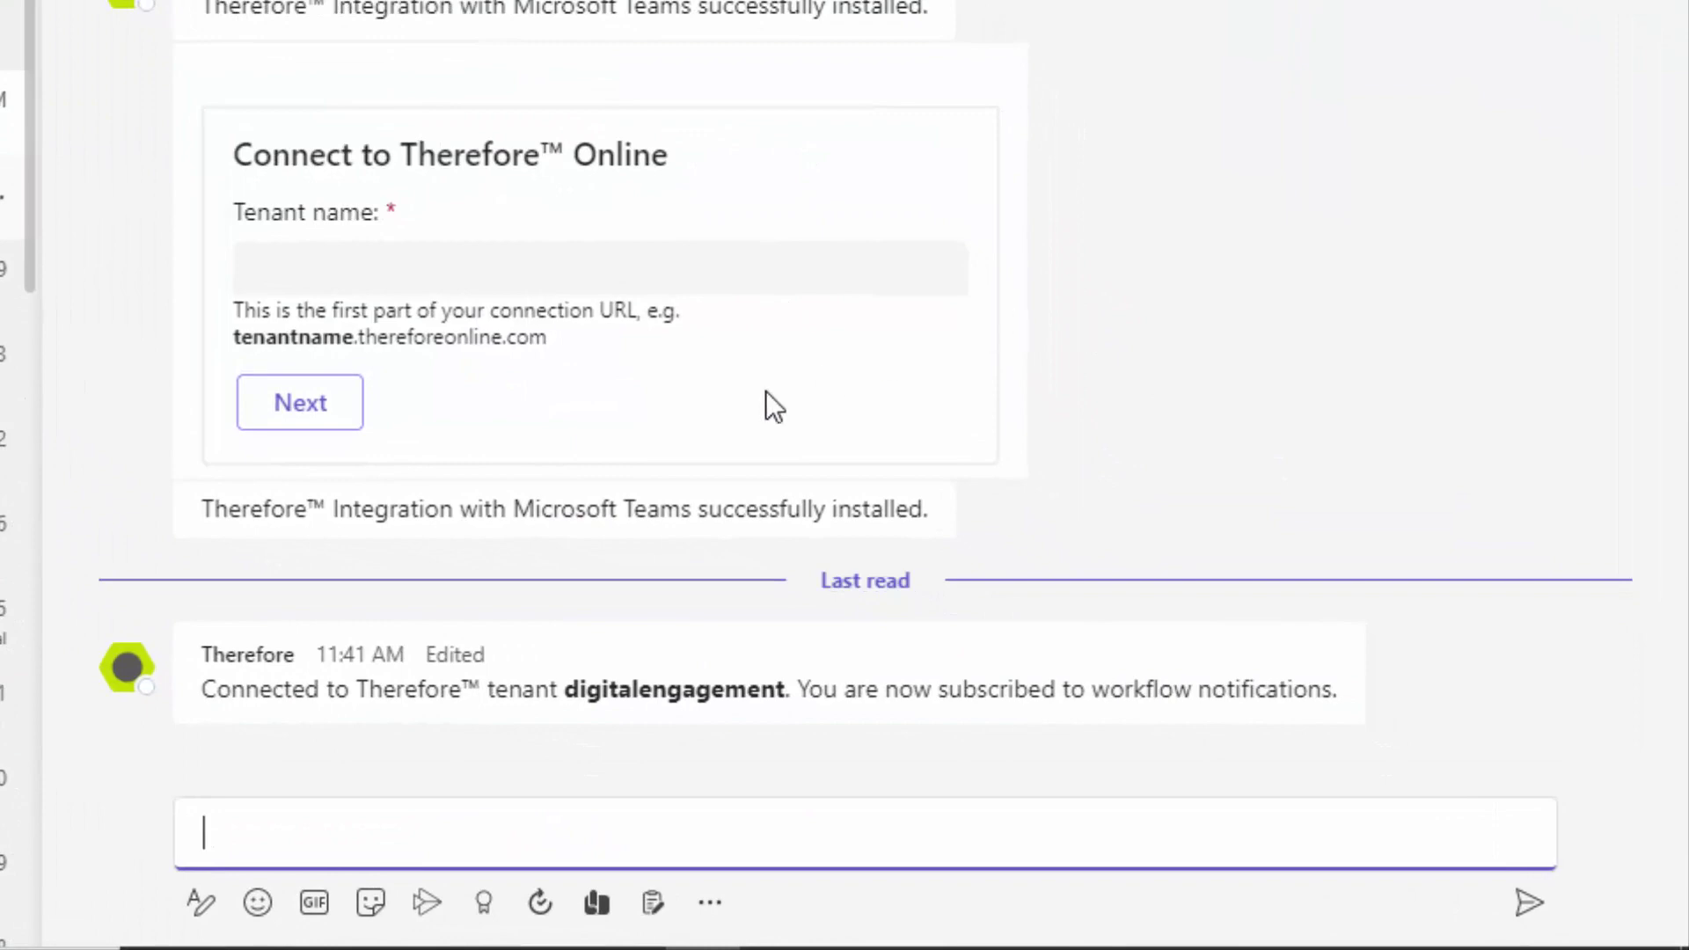
{"action": "mouse_move", "coordinate": [356, 788]}
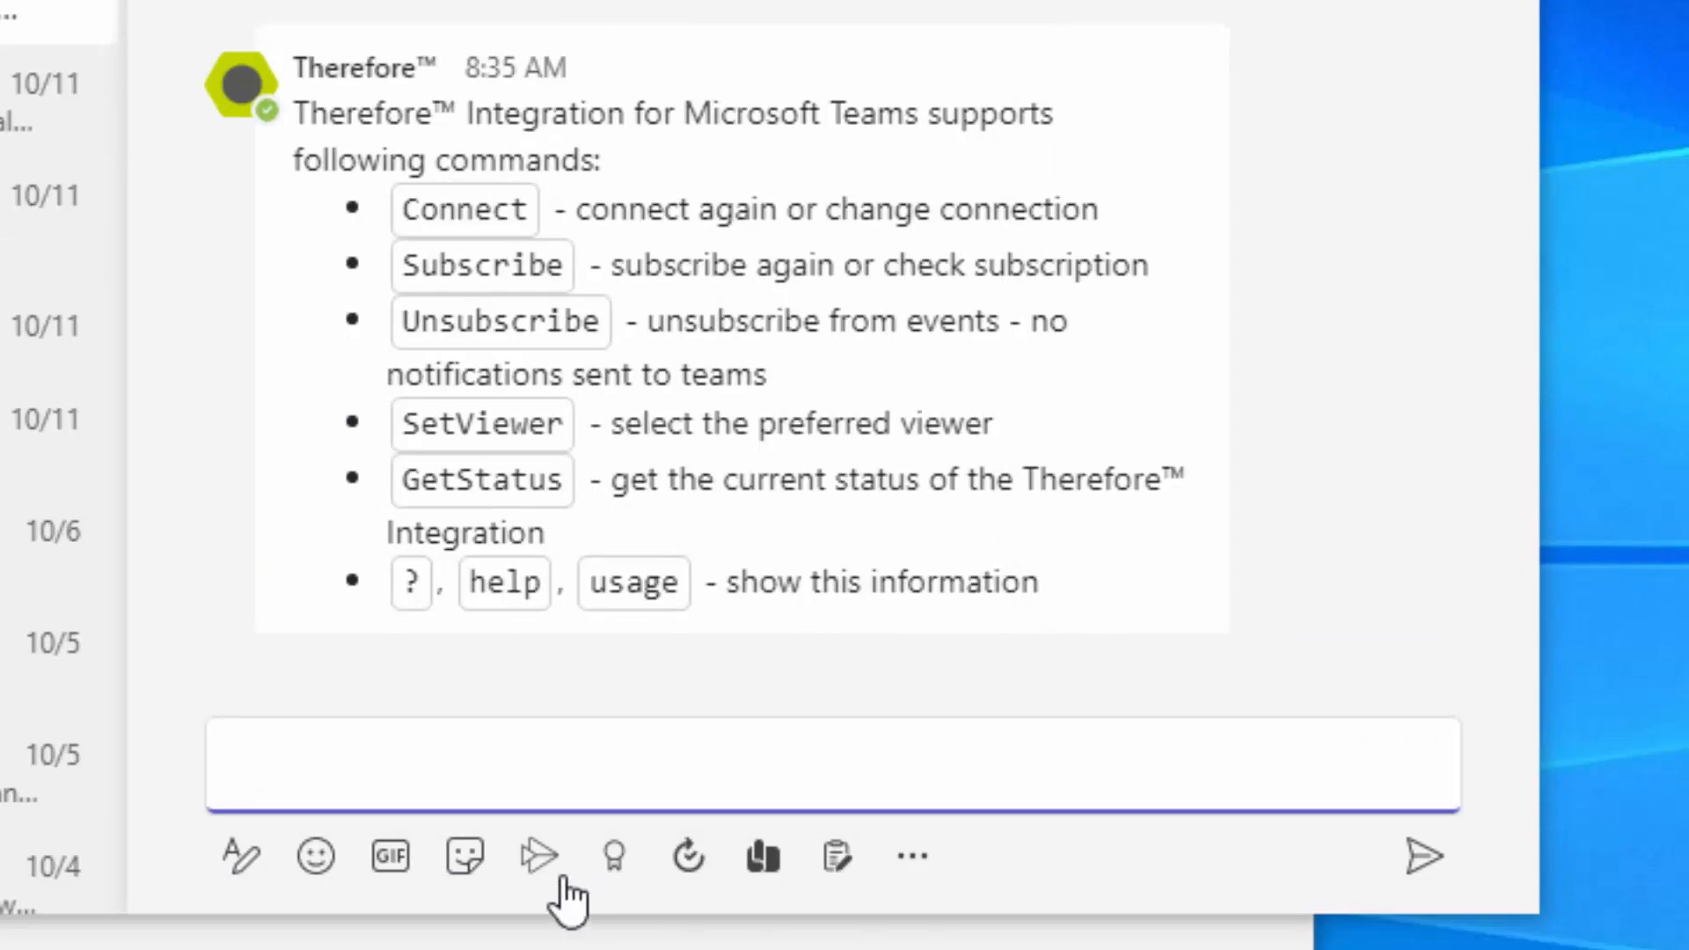
- Send the SetViewer command and save Dynamic Web View (TdWV) as the preferred client
{"action": "left_click", "coordinate": [447, 766]}
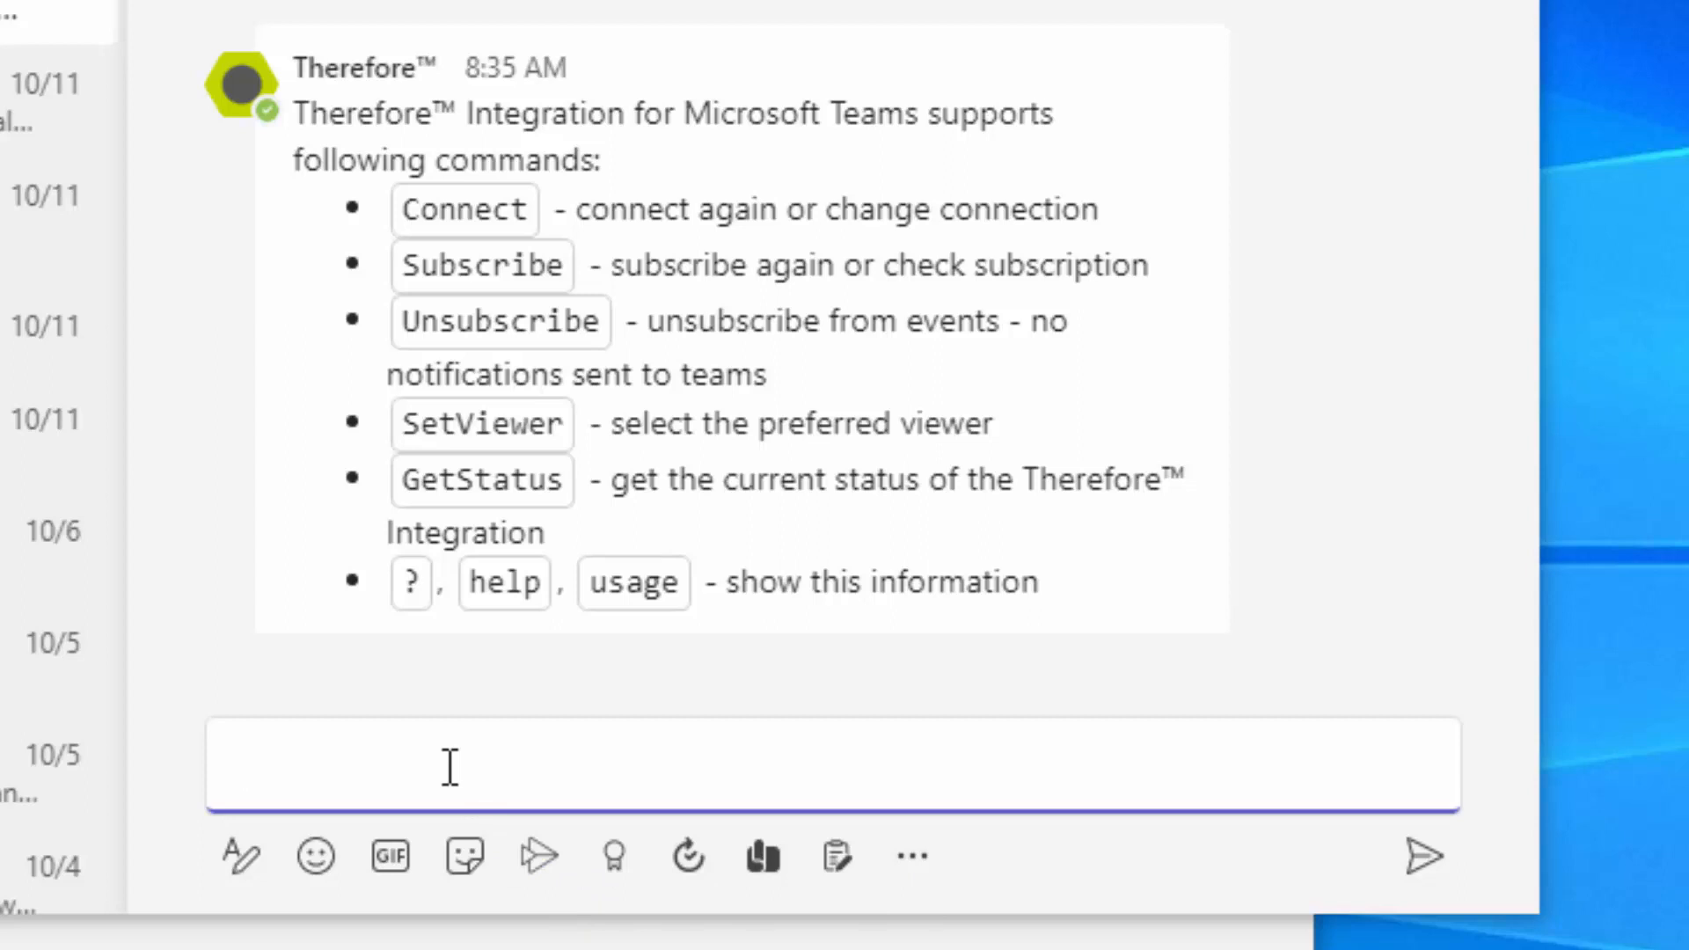
{"action": "type", "text": "sub"}
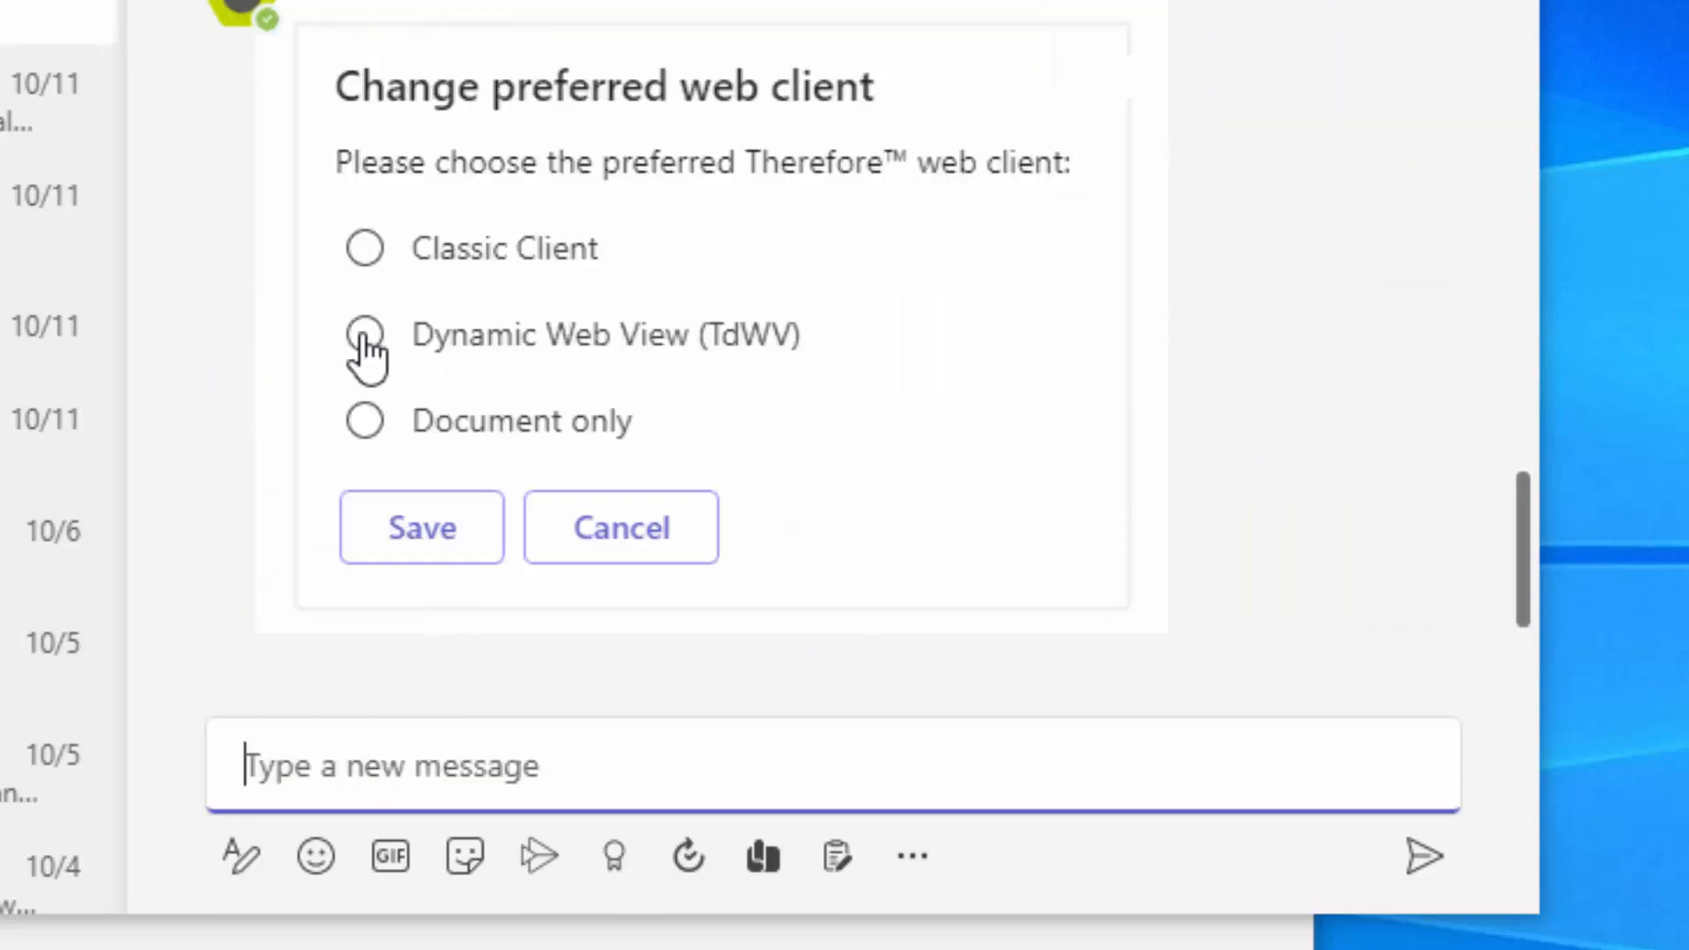
{"action": "left_click", "coordinate": [364, 334]}
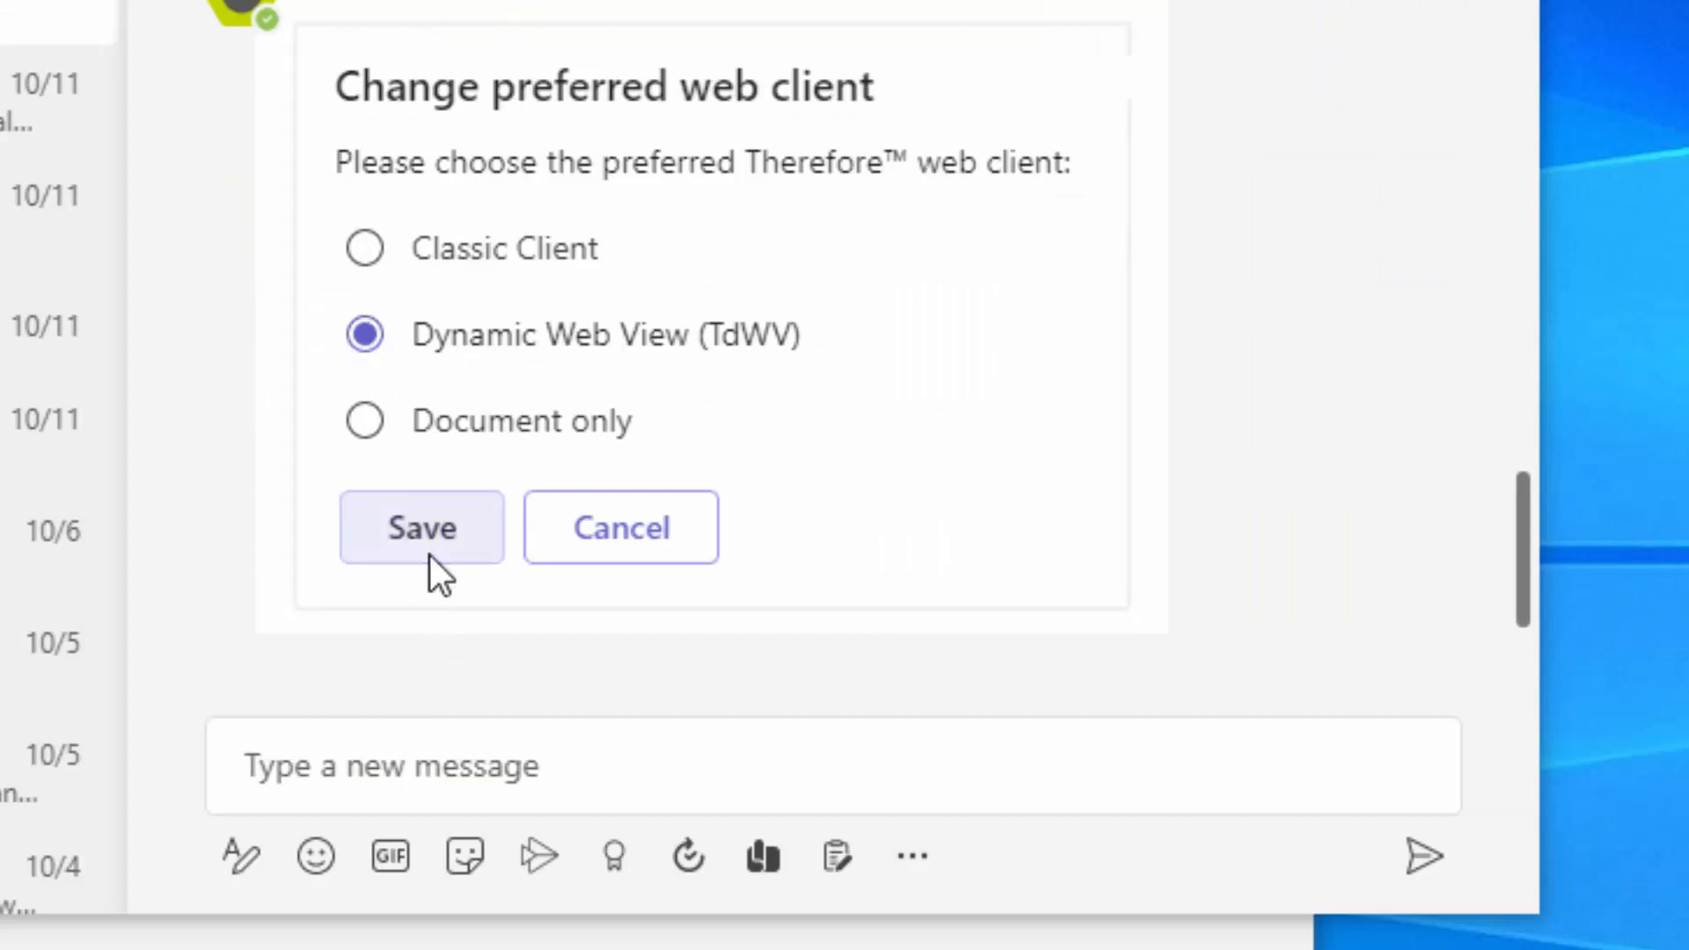
{"action": "left_click", "coordinate": [421, 527]}
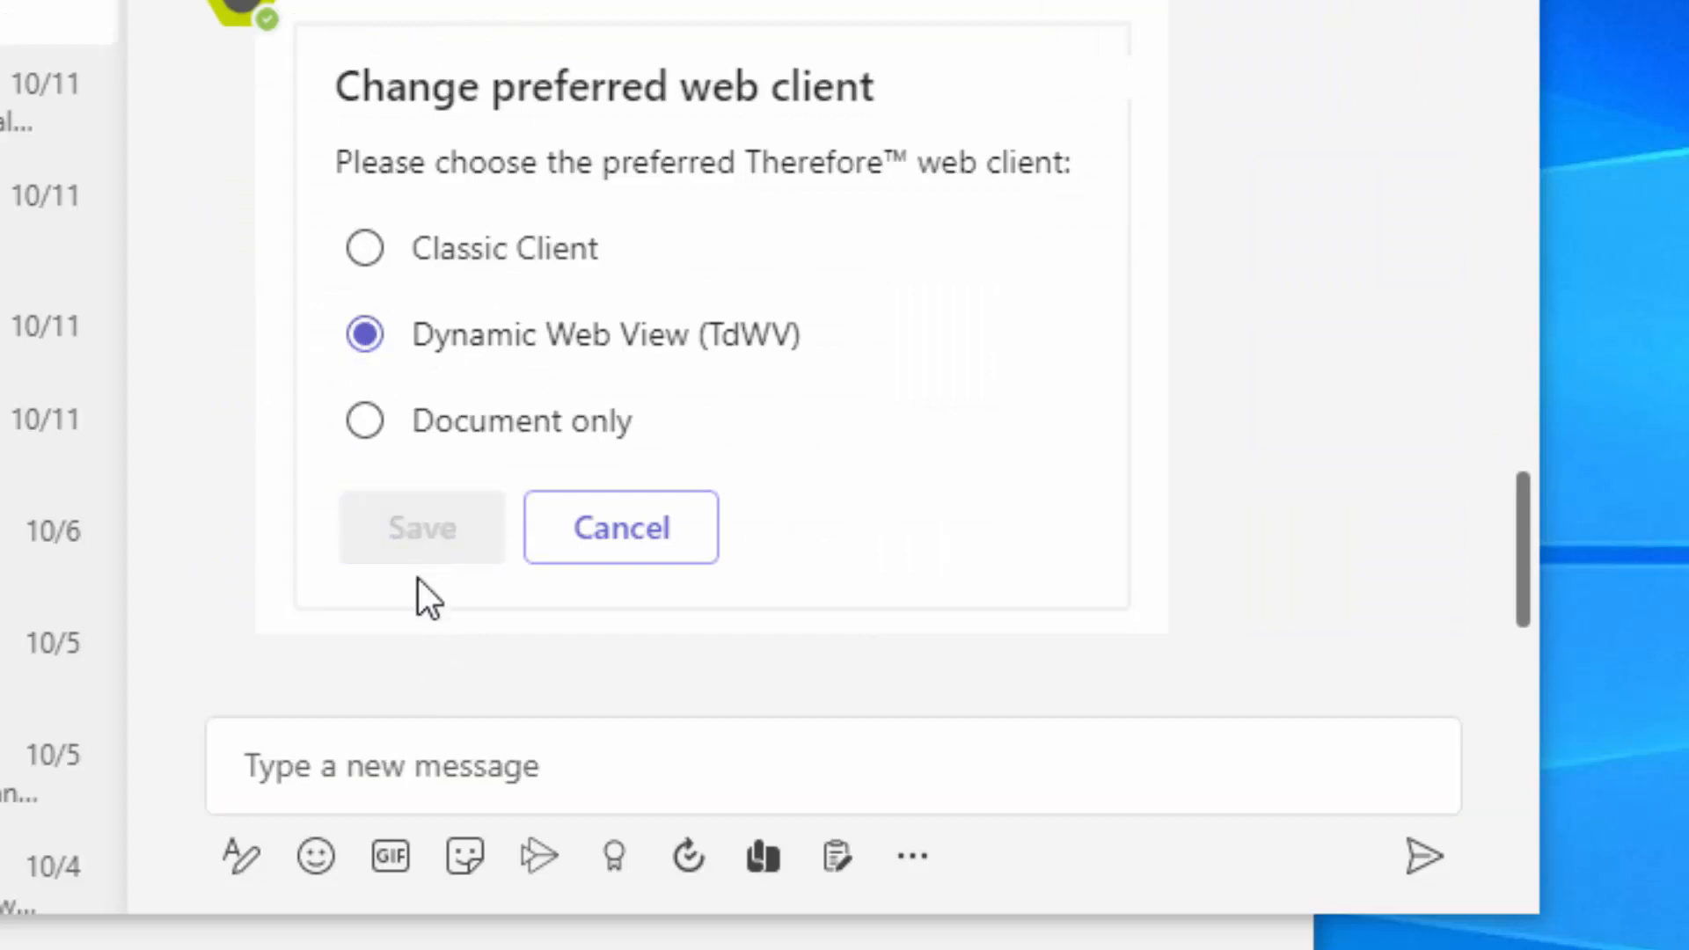
{"action": "left_click", "coordinate": [422, 527]}
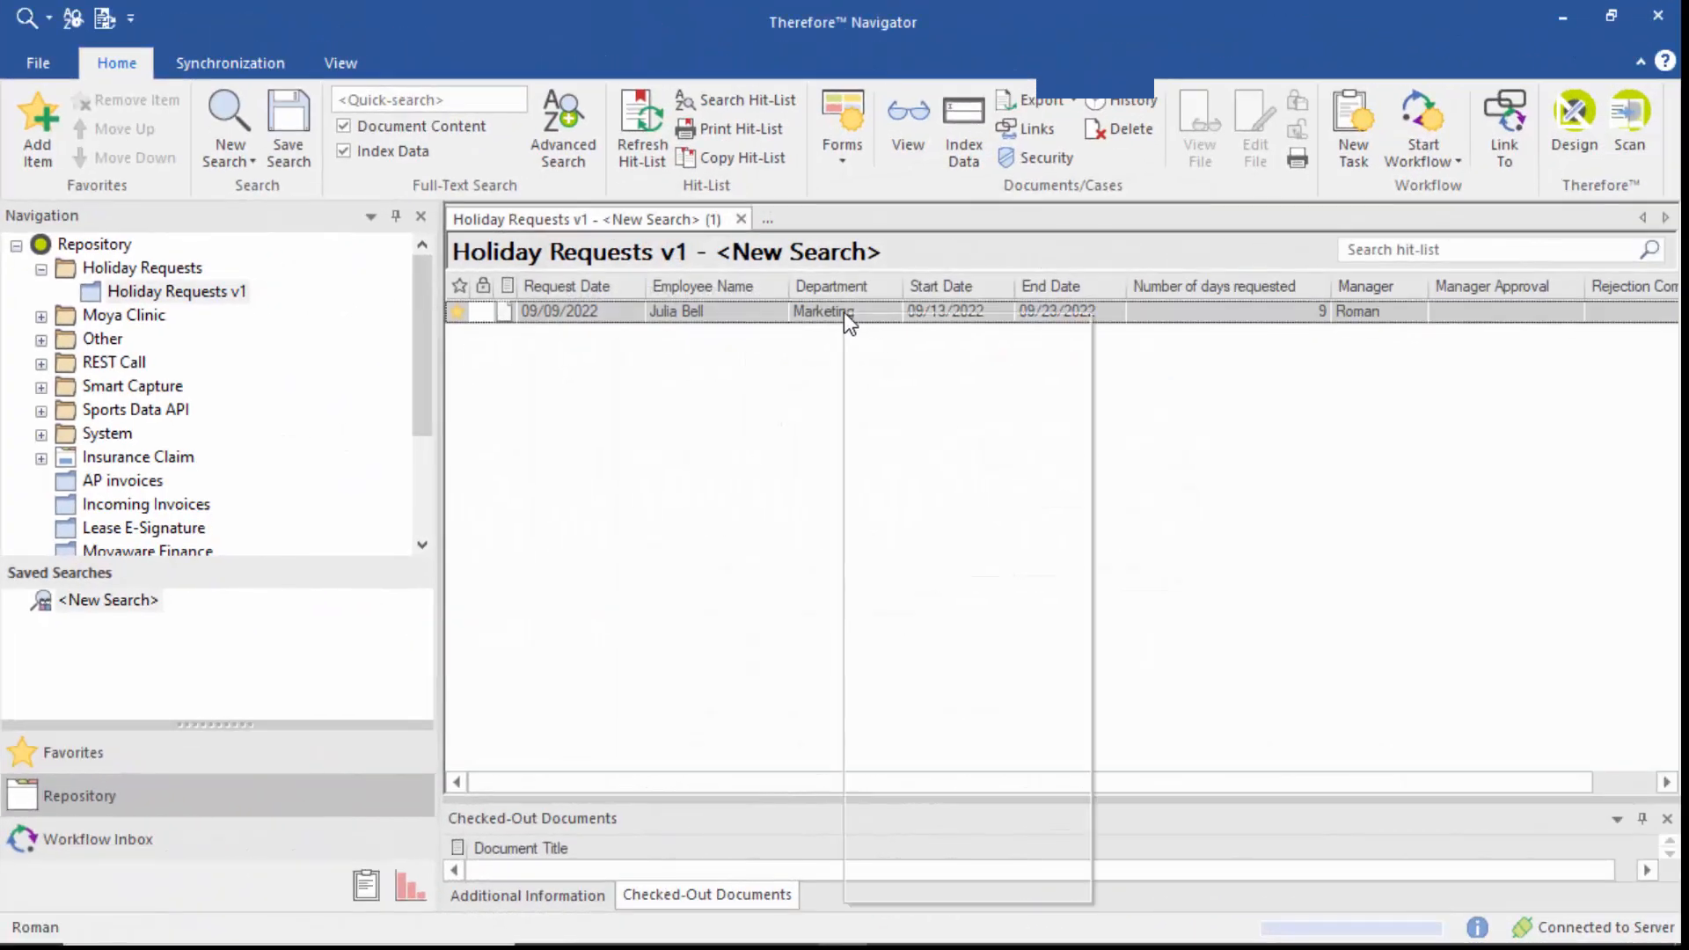
- Start a workflow on the holiday request and open its approval task in Teams
{"action": "right_click", "coordinate": [848, 312]}
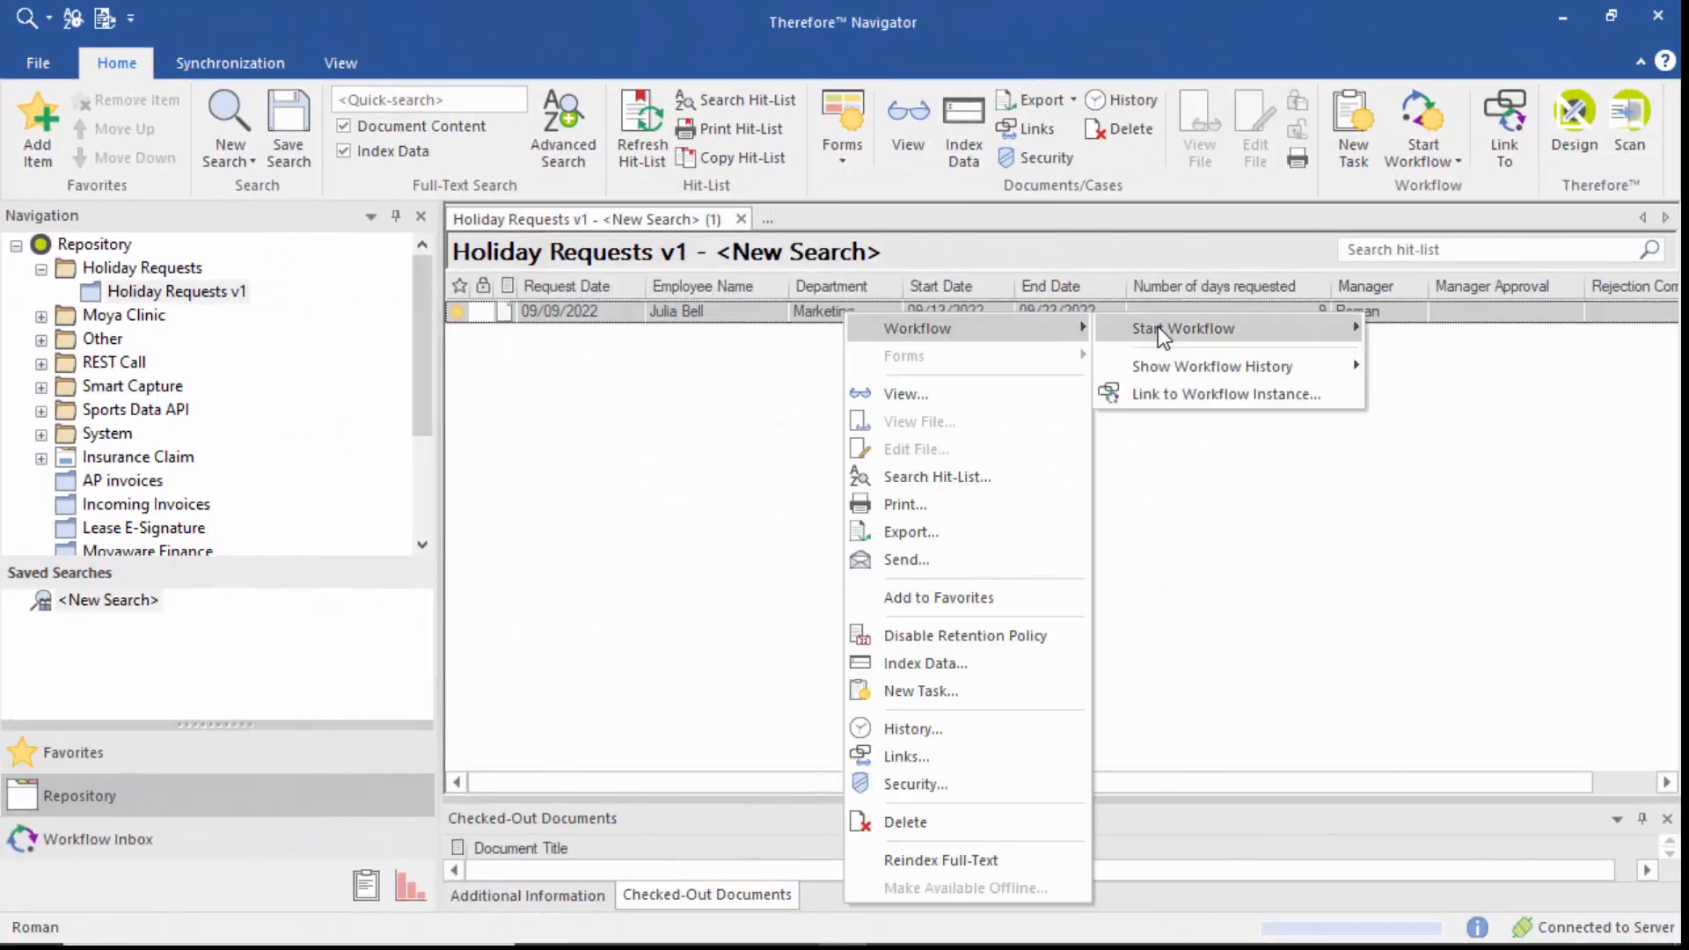
{"action": "left_click", "coordinate": [1183, 329]}
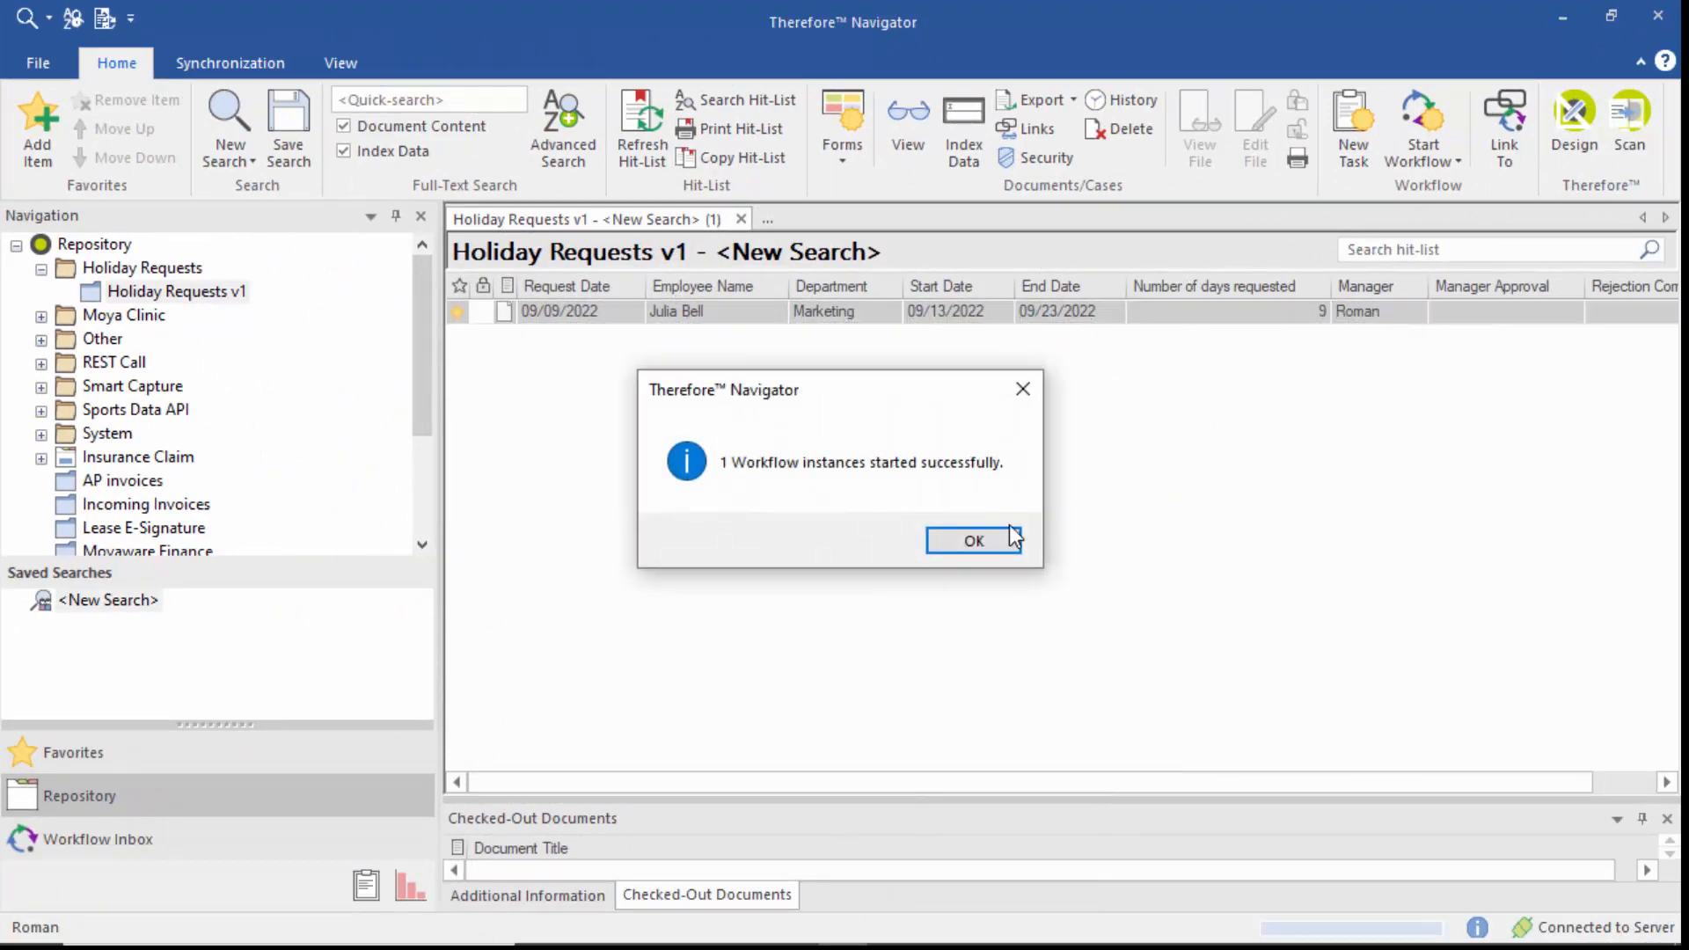
{"action": "left_click", "coordinate": [973, 541]}
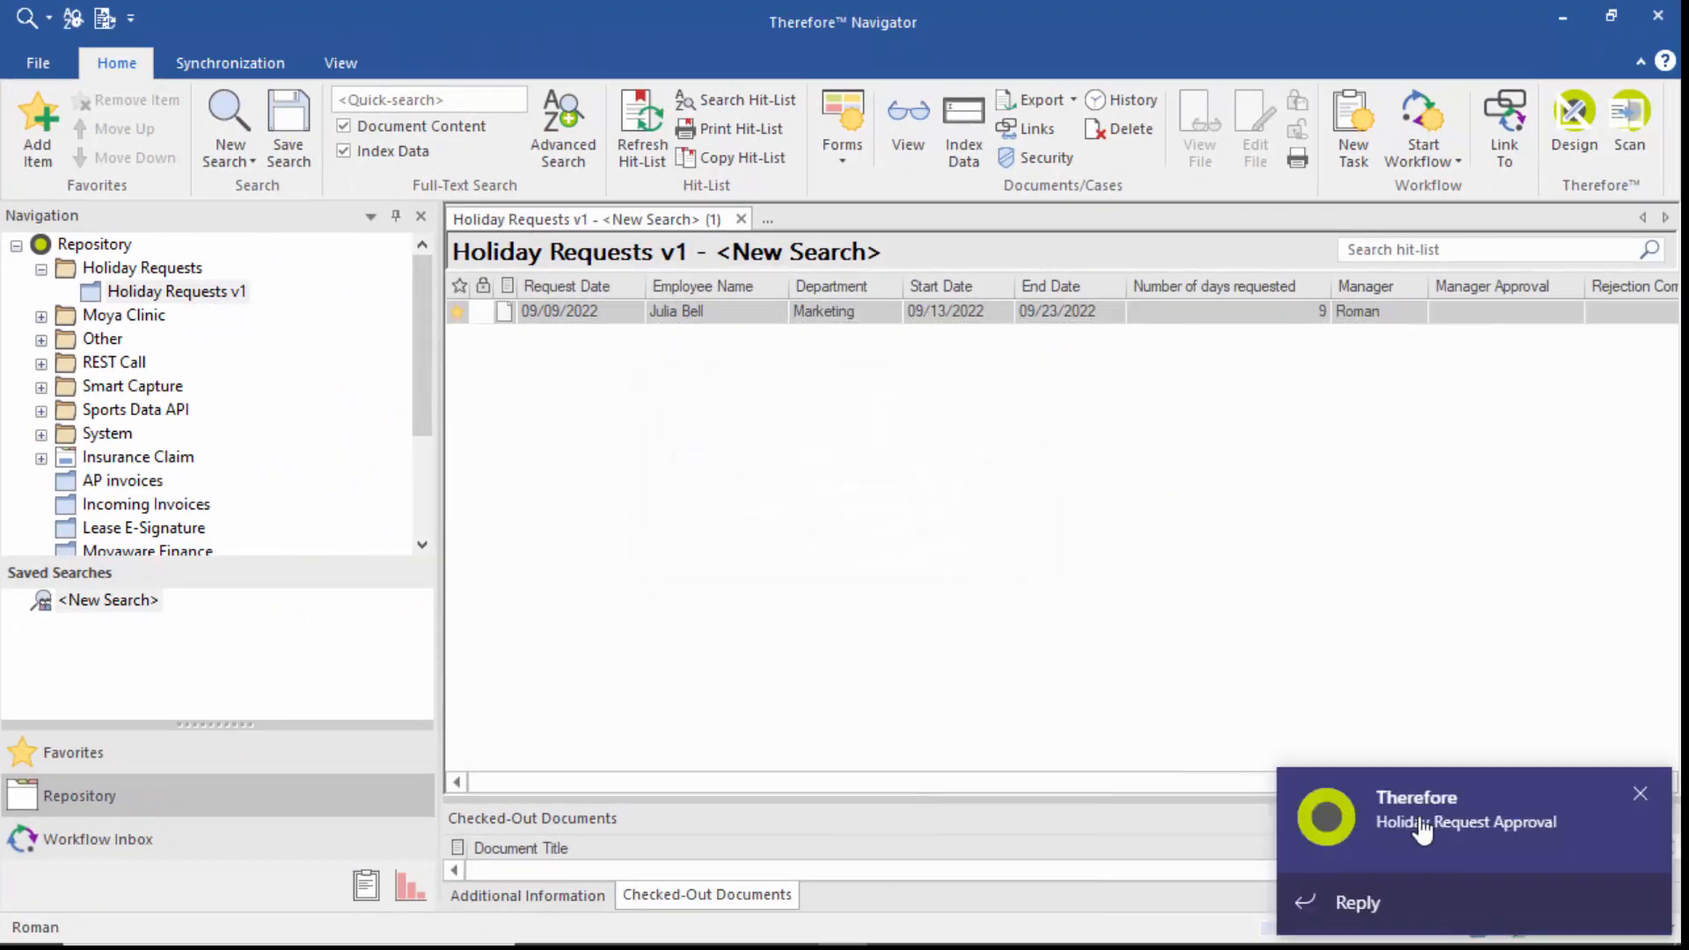
{"action": "left_click", "coordinate": [1427, 822]}
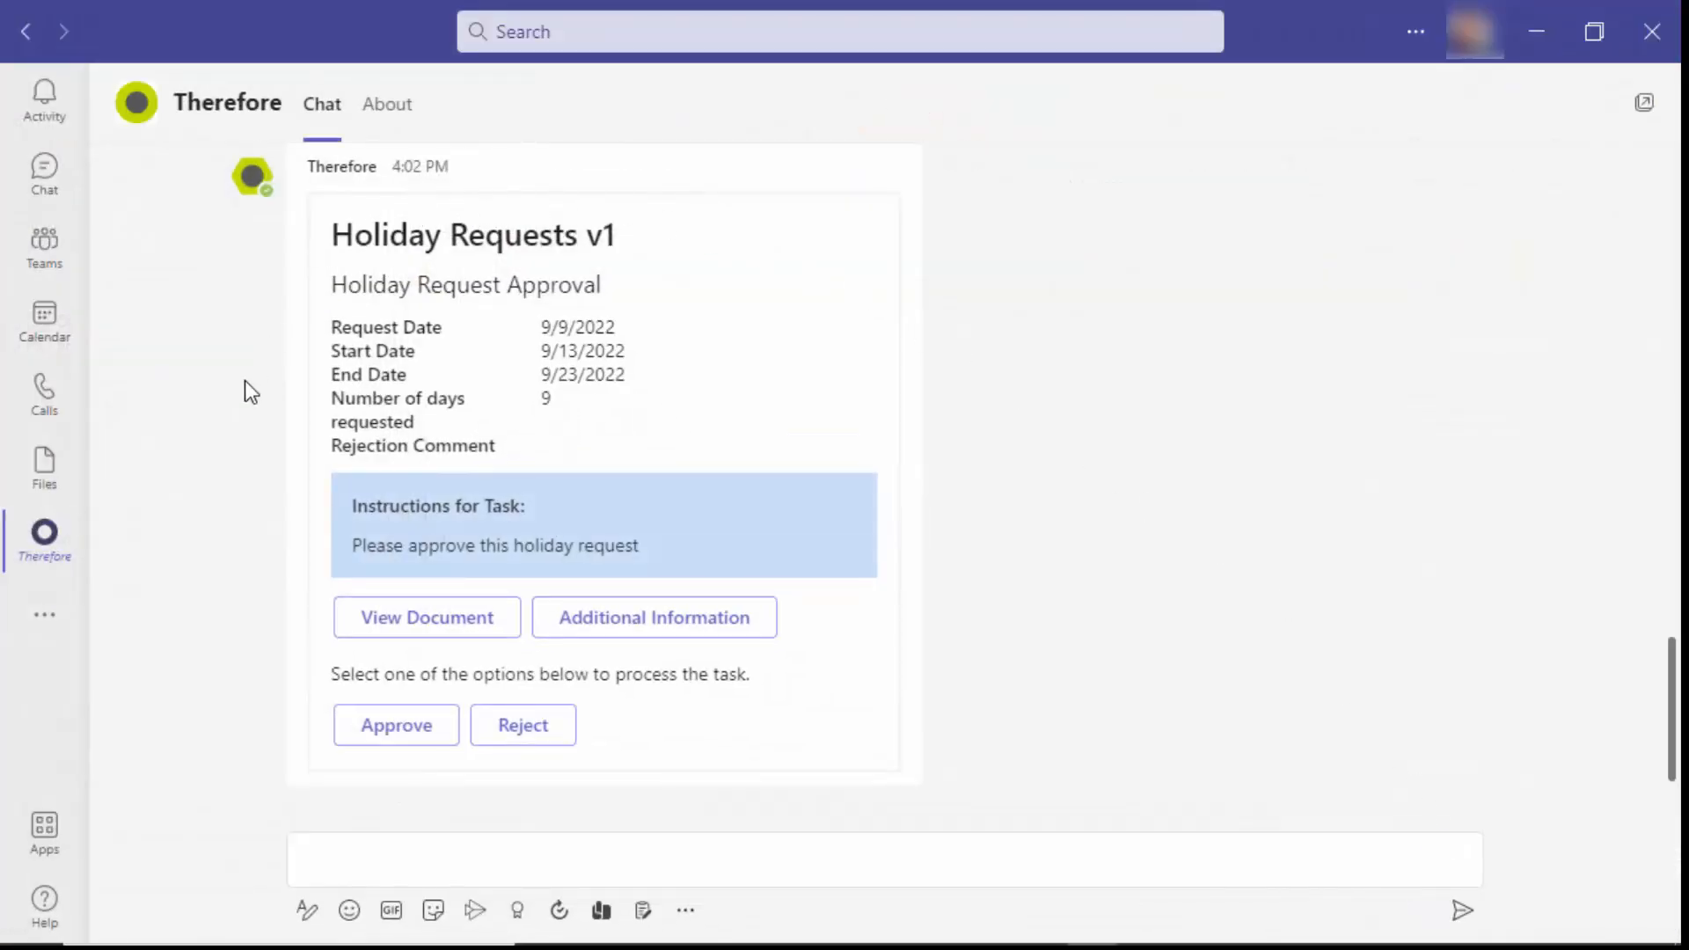
{"action": "mouse_move", "coordinate": [293, 529]}
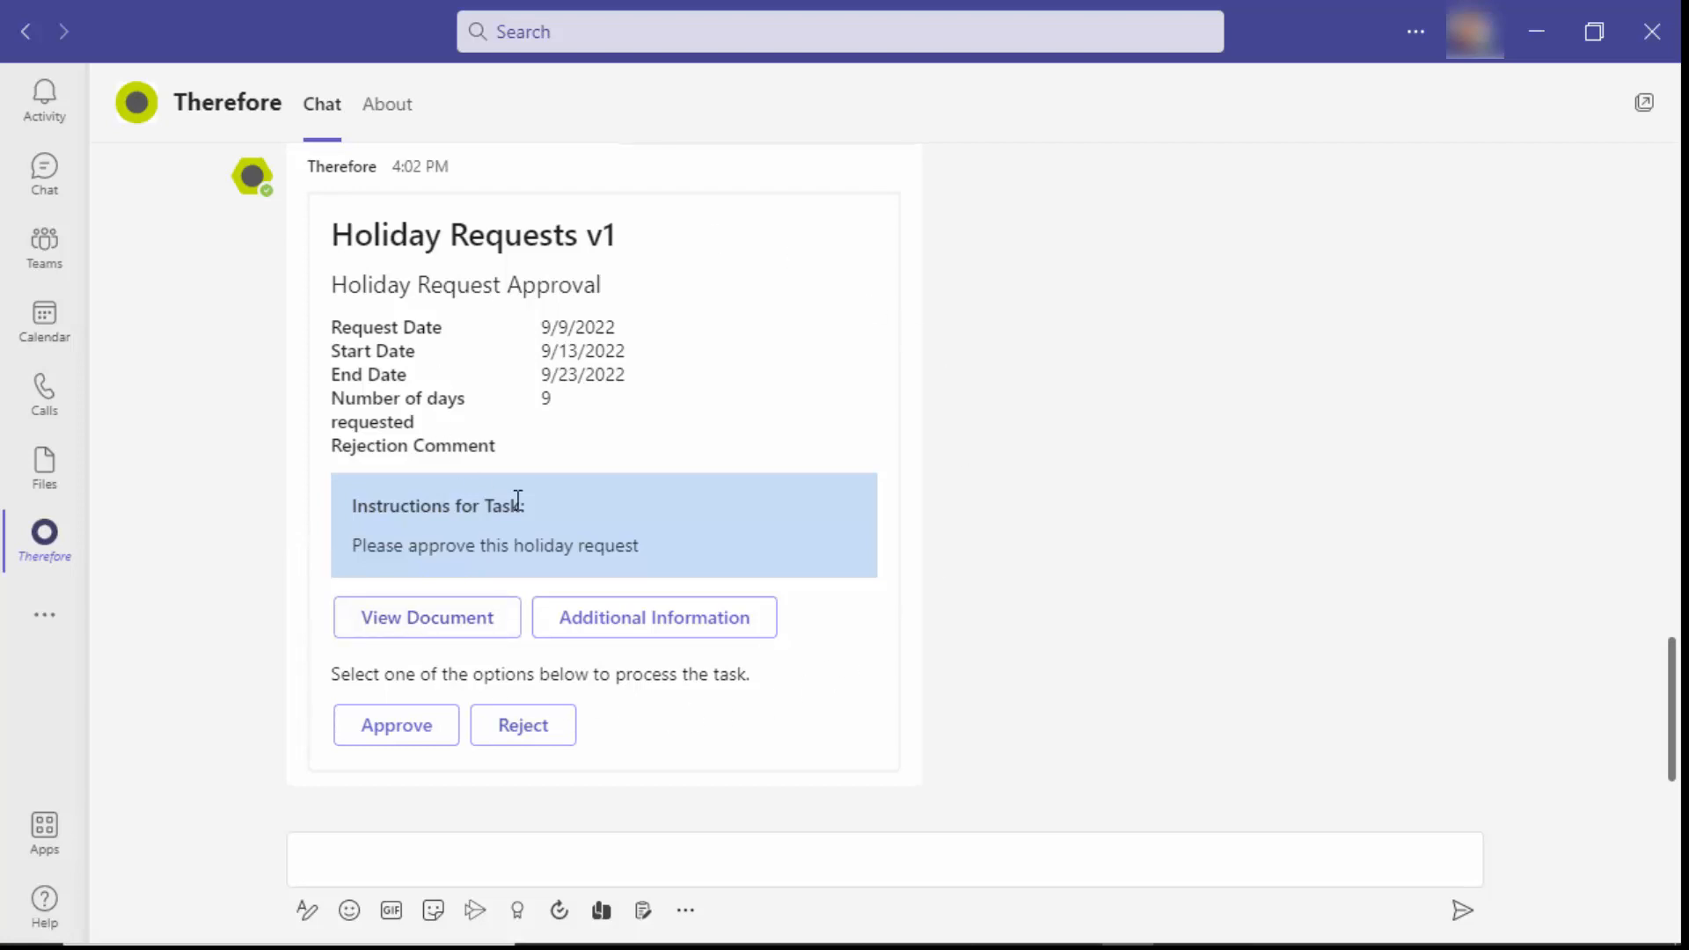
{"action": "mouse_move", "coordinate": [408, 728]}
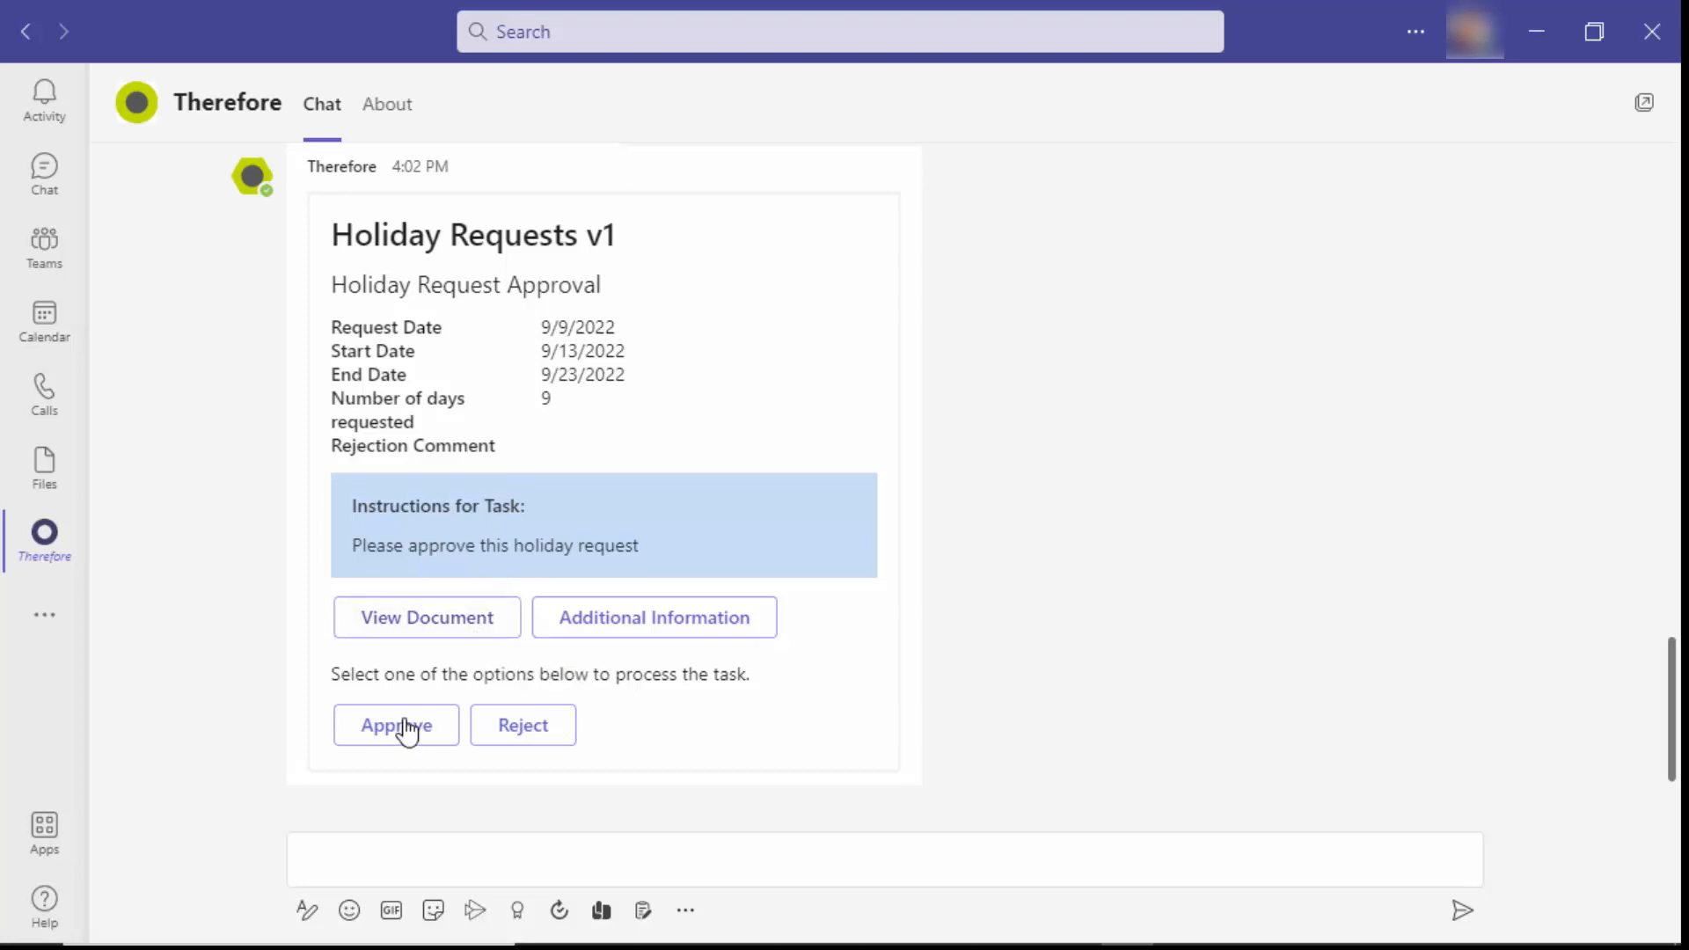
{"action": "mouse_move", "coordinate": [457, 642]}
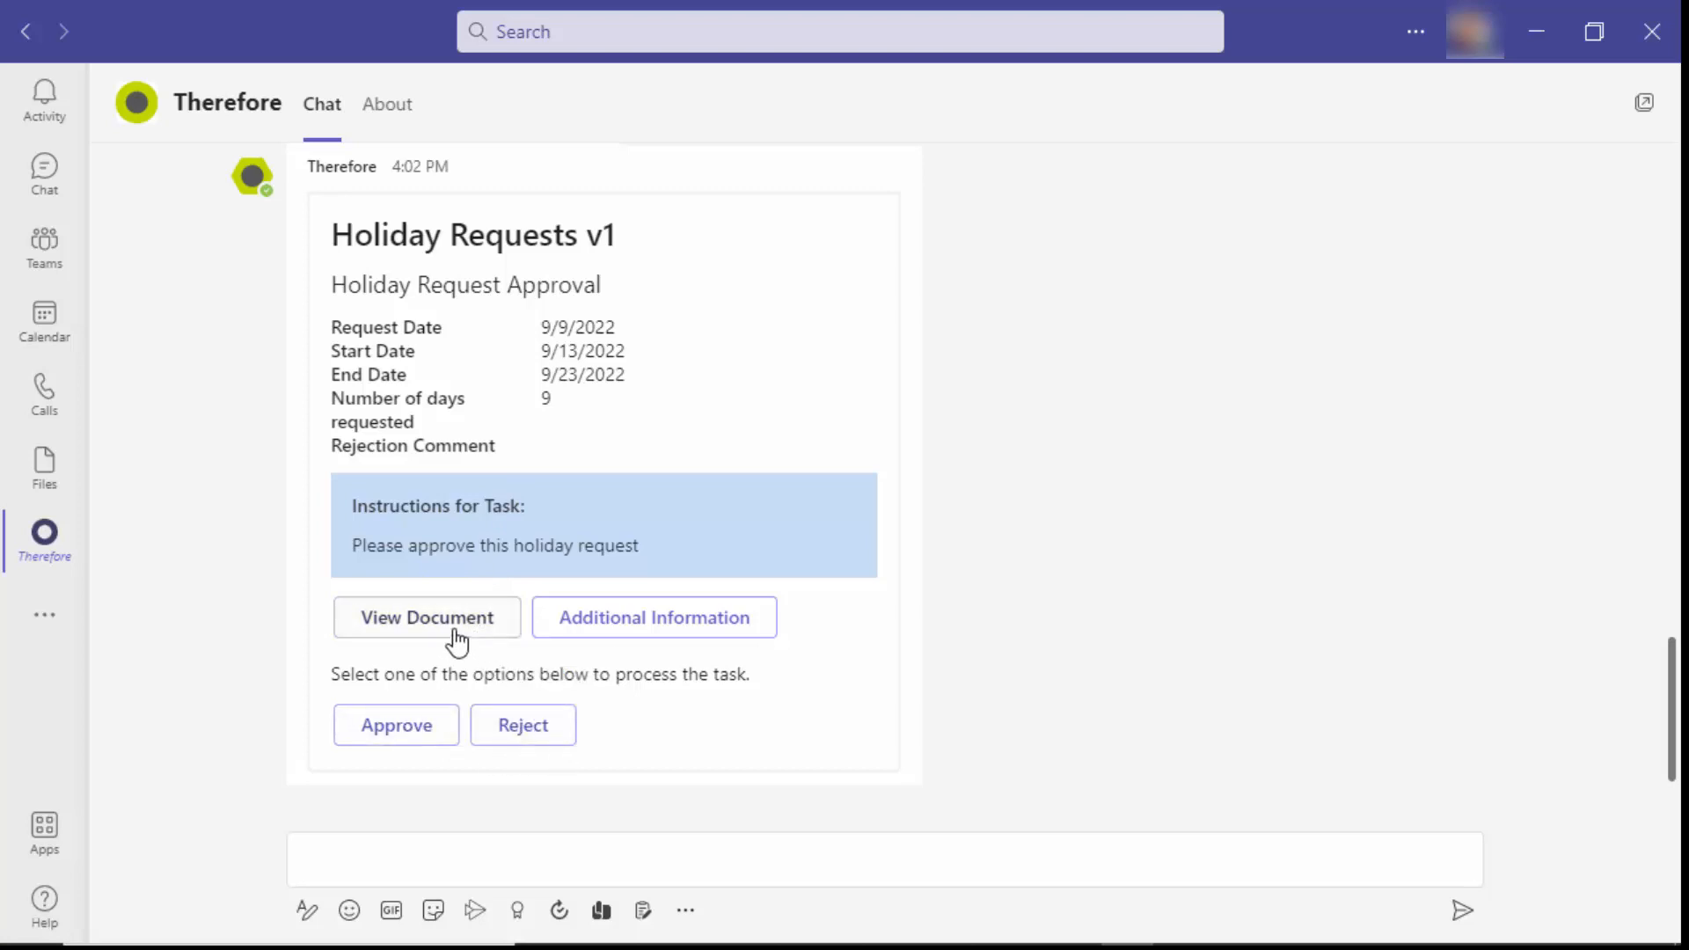
{"action": "mouse_move", "coordinate": [795, 527]}
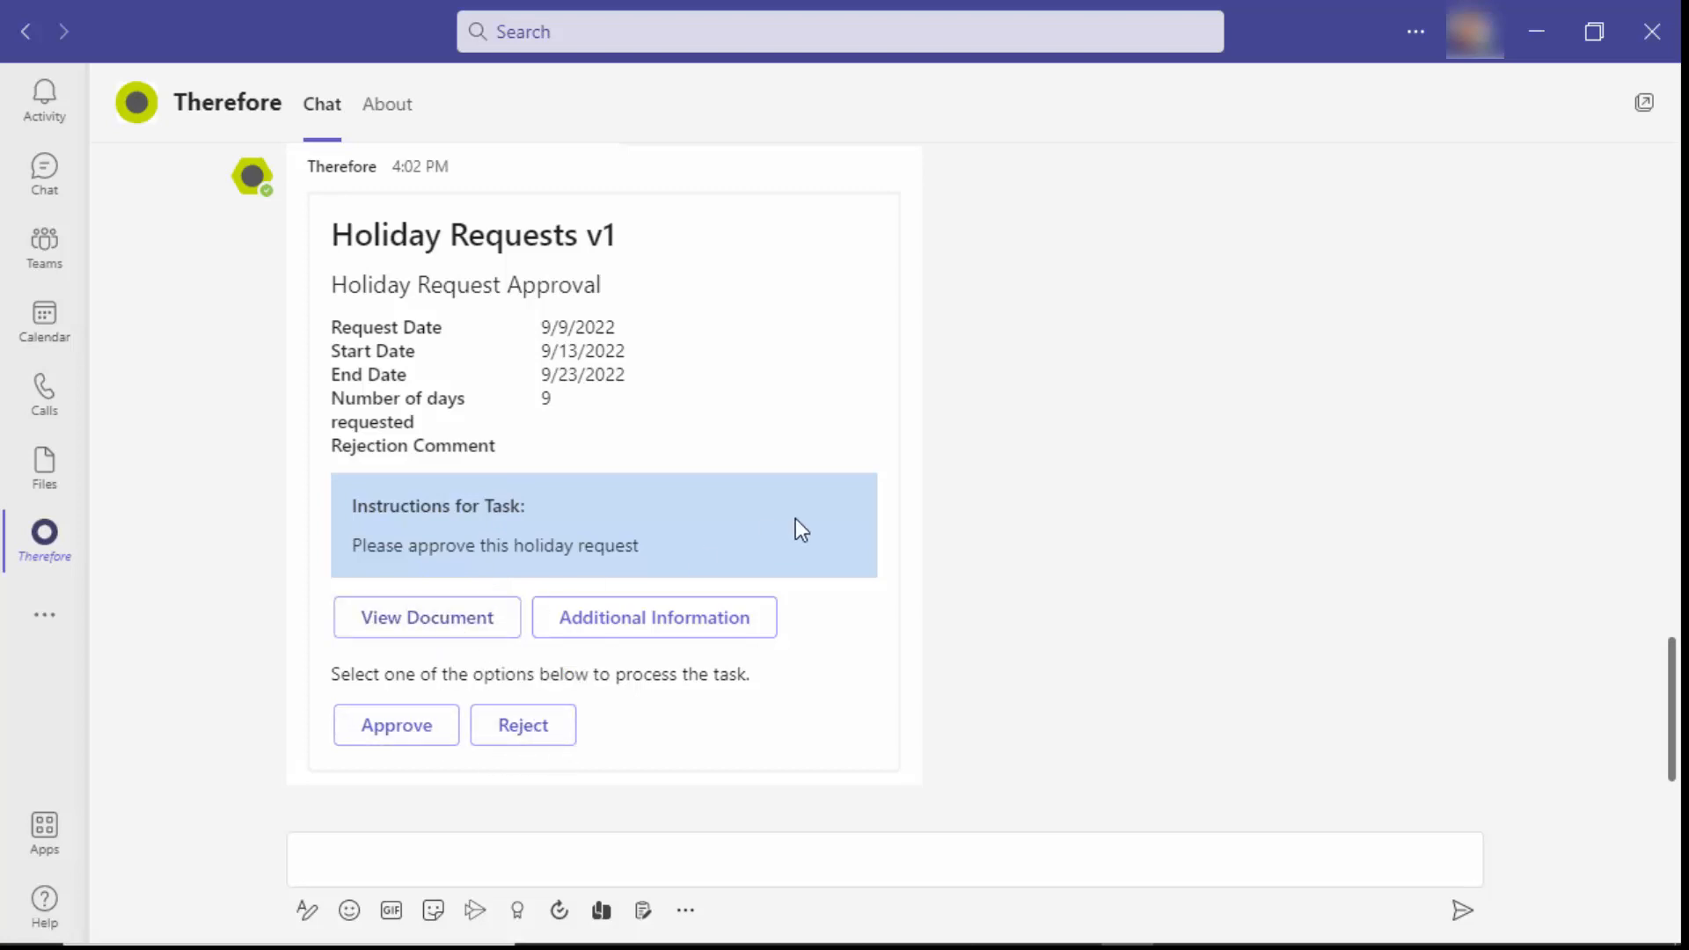
- View the 9/9/2022 request's document and approve it in the Workflow Information pane
{"action": "left_click", "coordinate": [426, 616]}
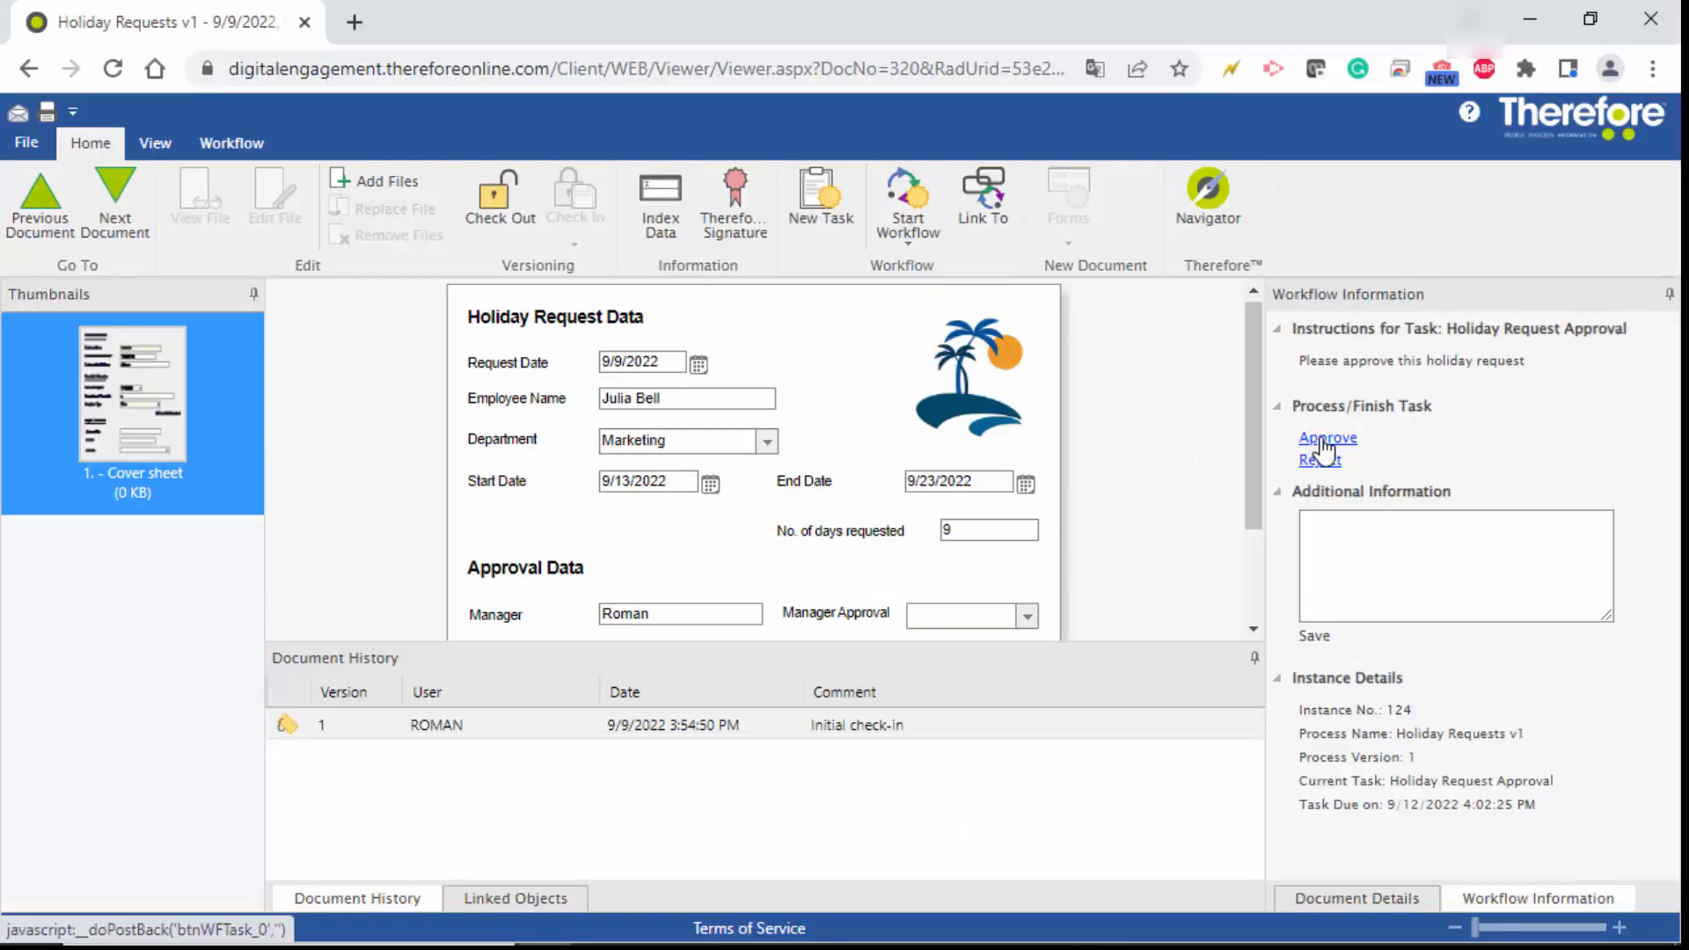
{"action": "left_click", "coordinate": [1327, 438]}
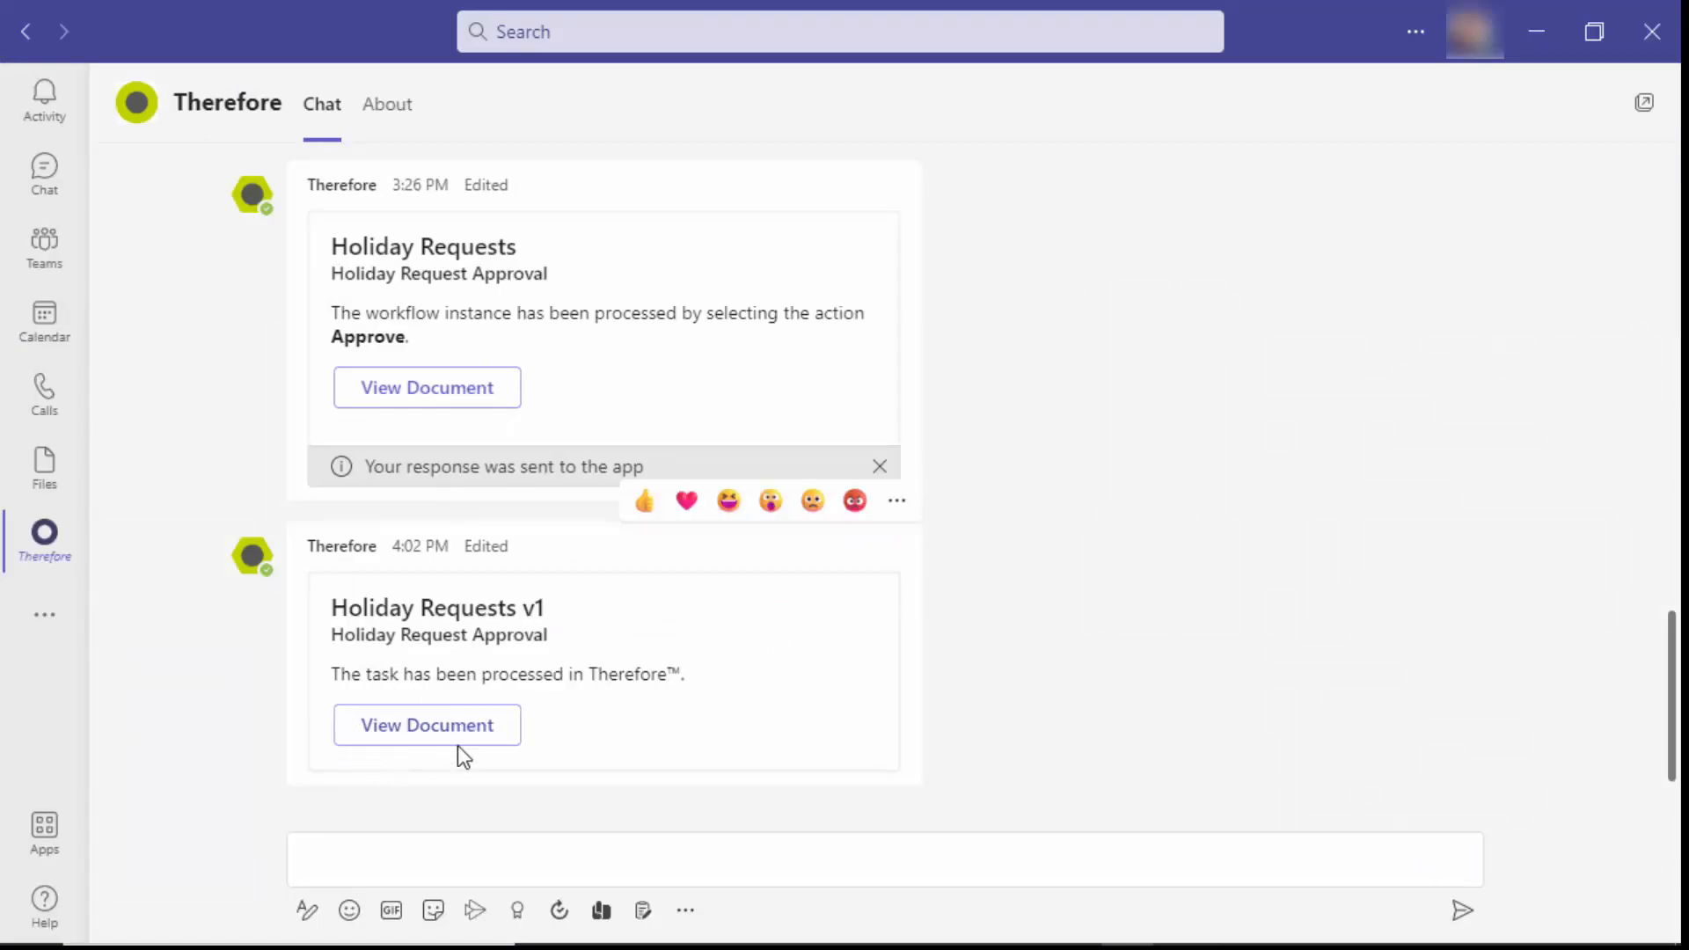
{"action": "mouse_move", "coordinate": [442, 736]}
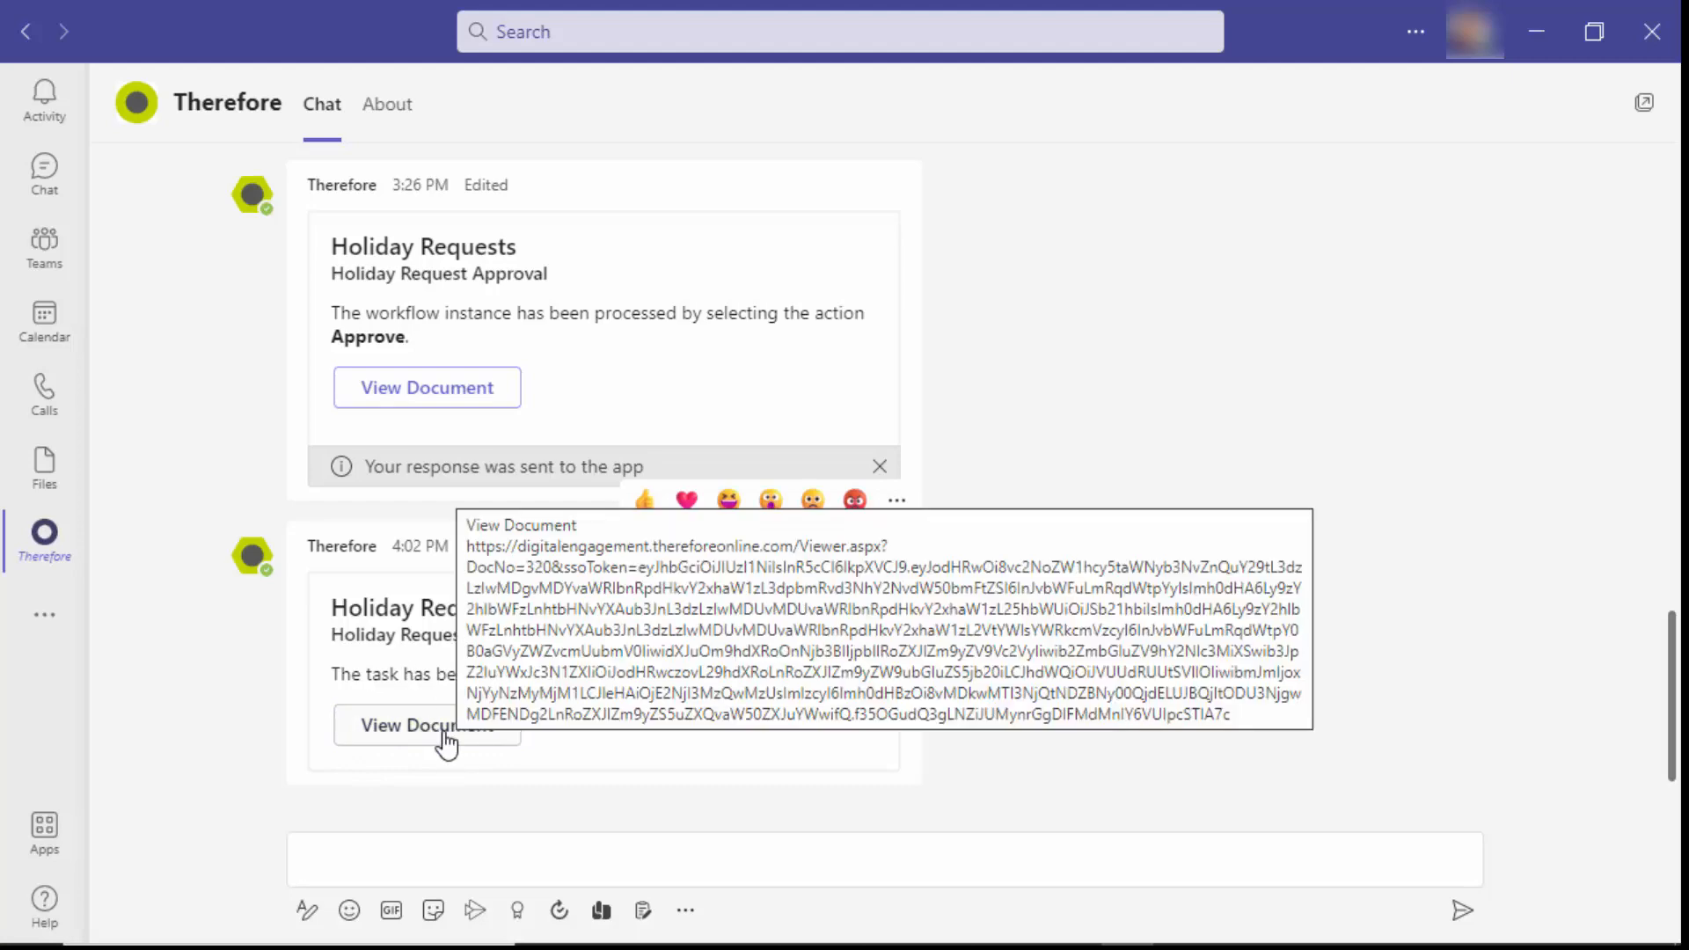
- Use View Document on the processed Holiday Requests v1 card
{"action": "left_click", "coordinate": [427, 724]}
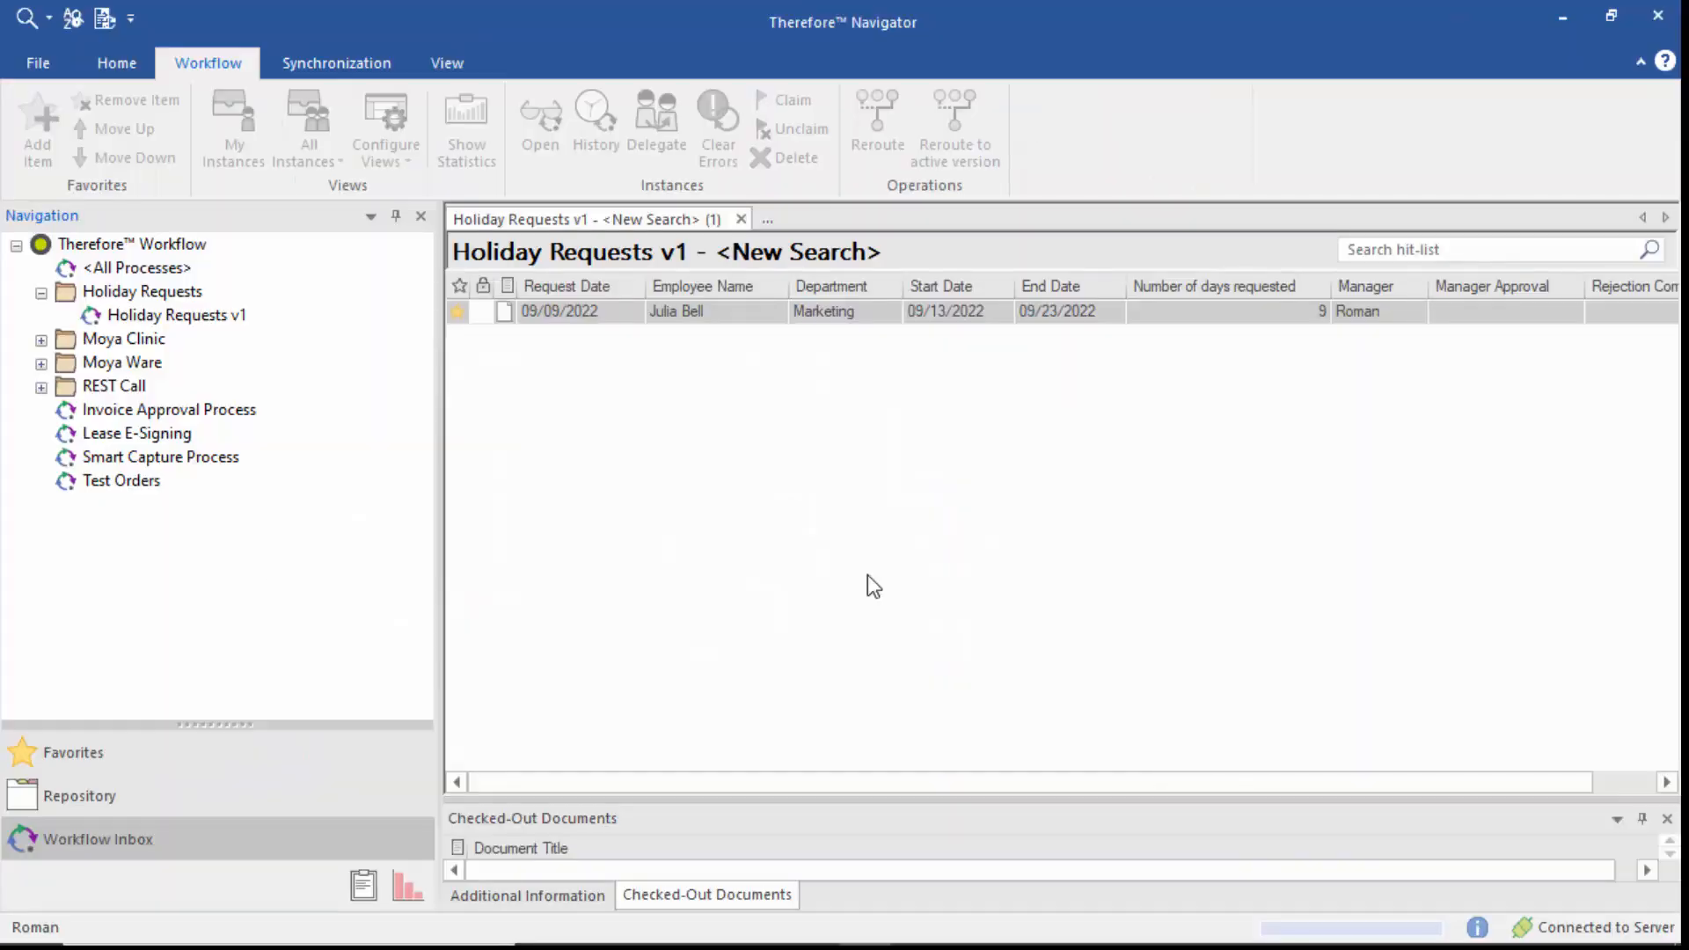
- List Holiday Requests v1 instances and view instance 124's history showing End
{"action": "left_click", "coordinate": [175, 314]}
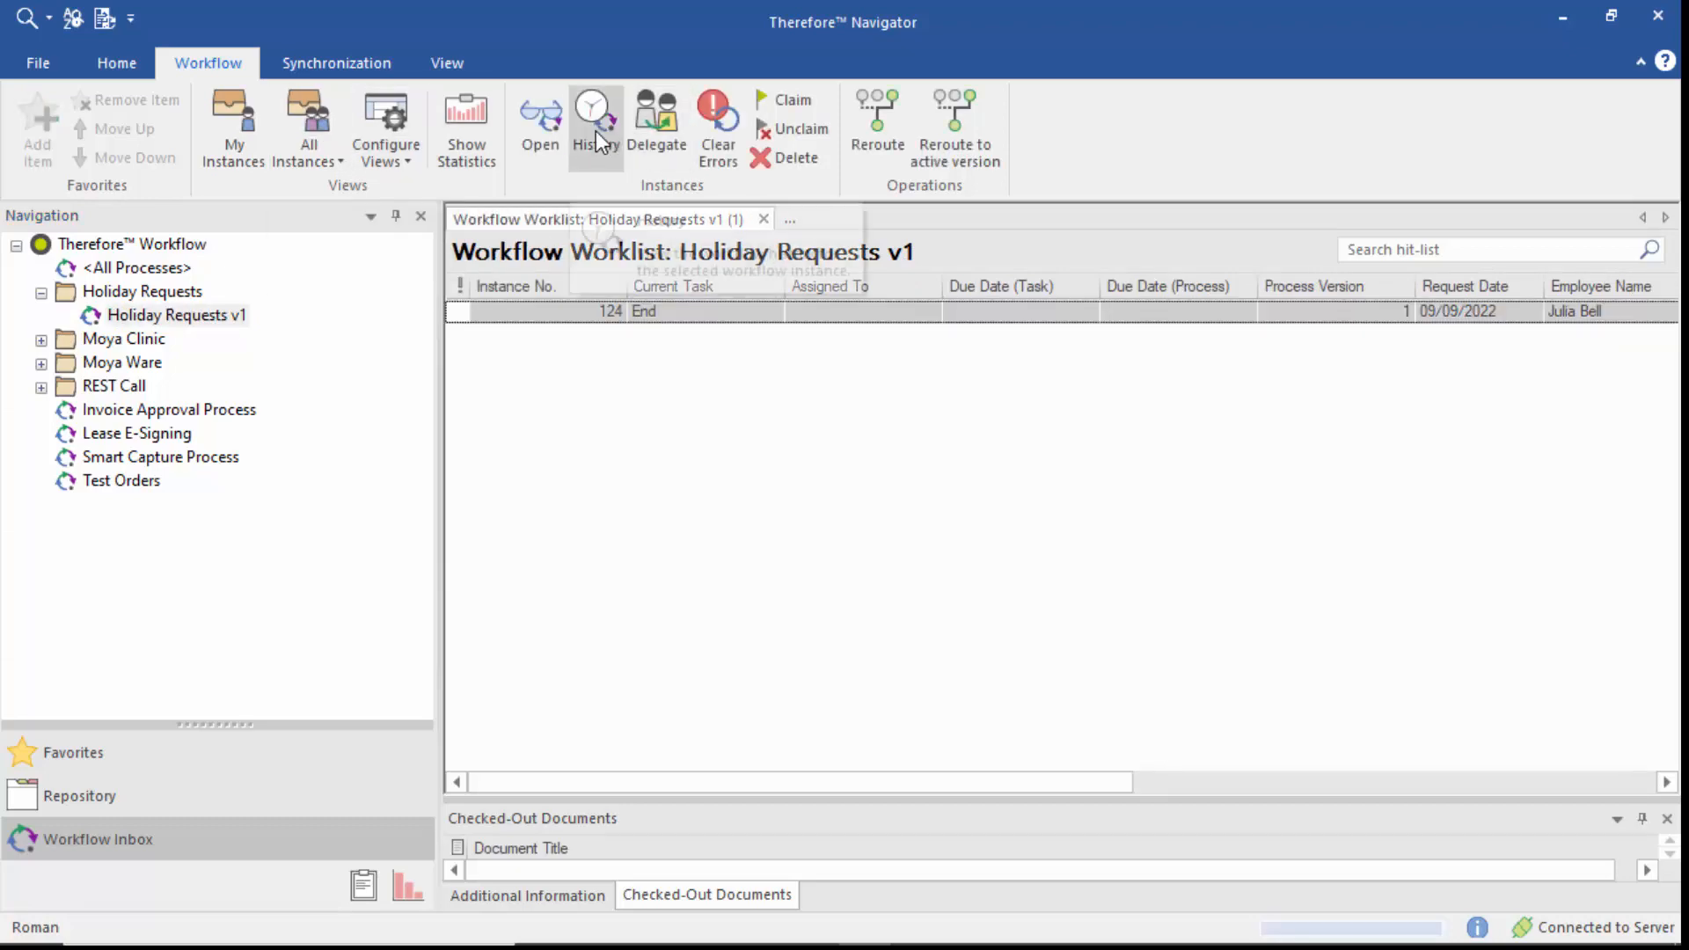
{"action": "left_click", "coordinate": [592, 105]}
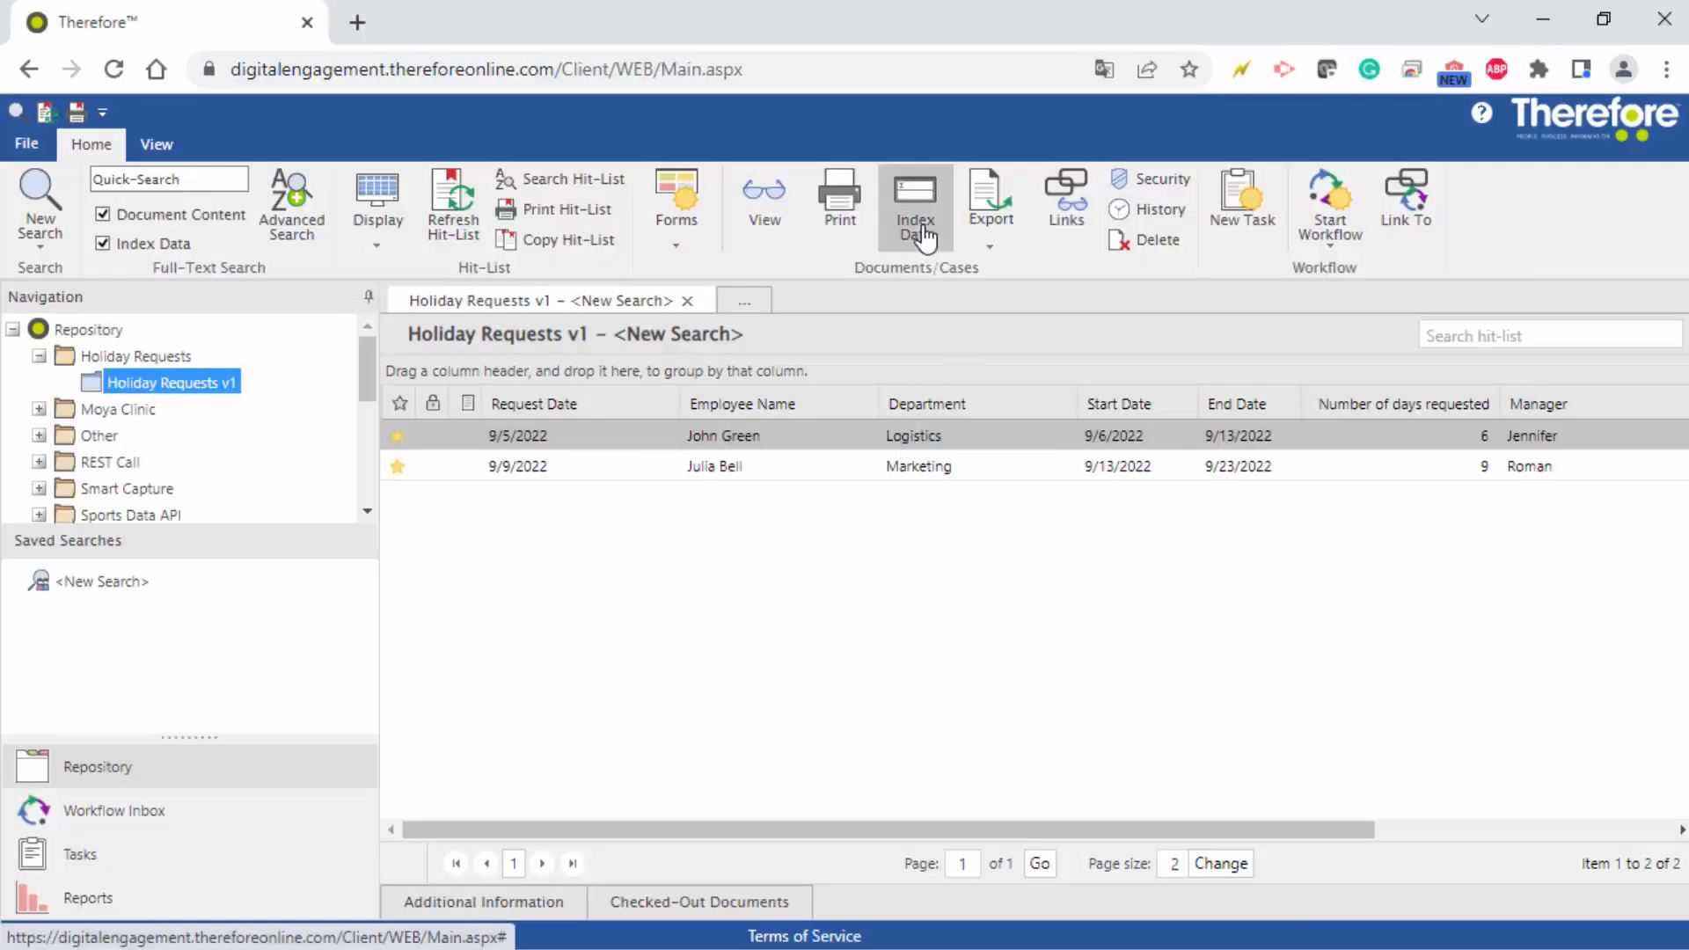
- Start Holiday Requests v1 on the 9/5/2022 Logistics request and open its Teams notification
{"action": "left_click", "coordinate": [915, 195]}
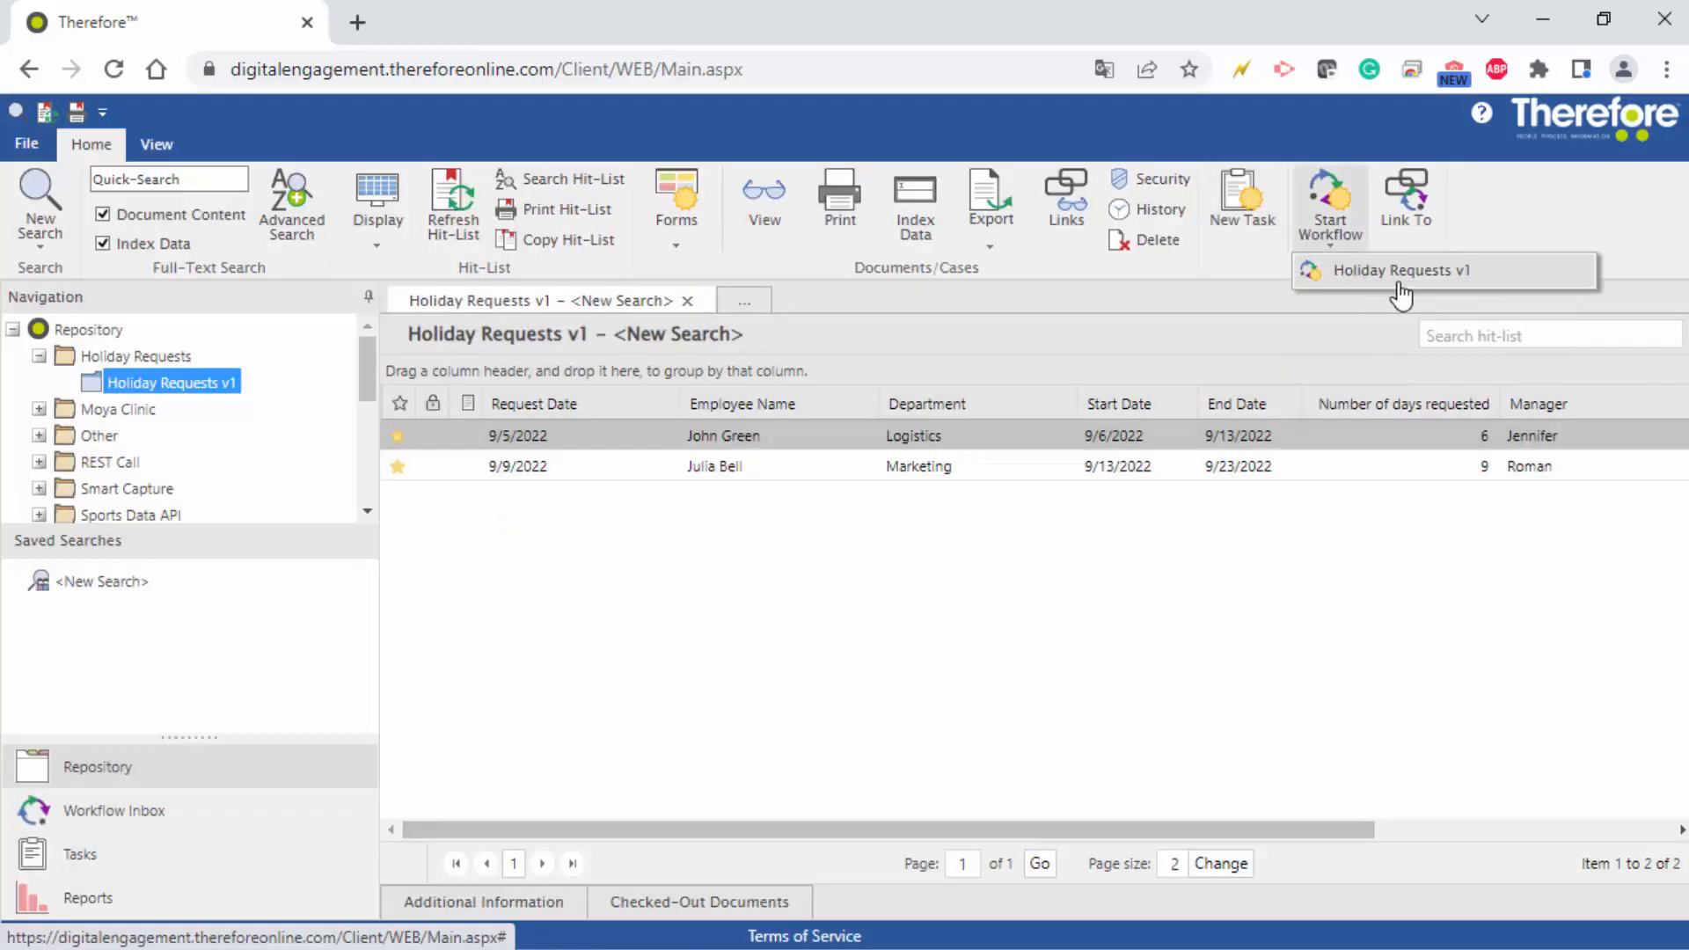
{"action": "left_click", "coordinate": [1401, 270]}
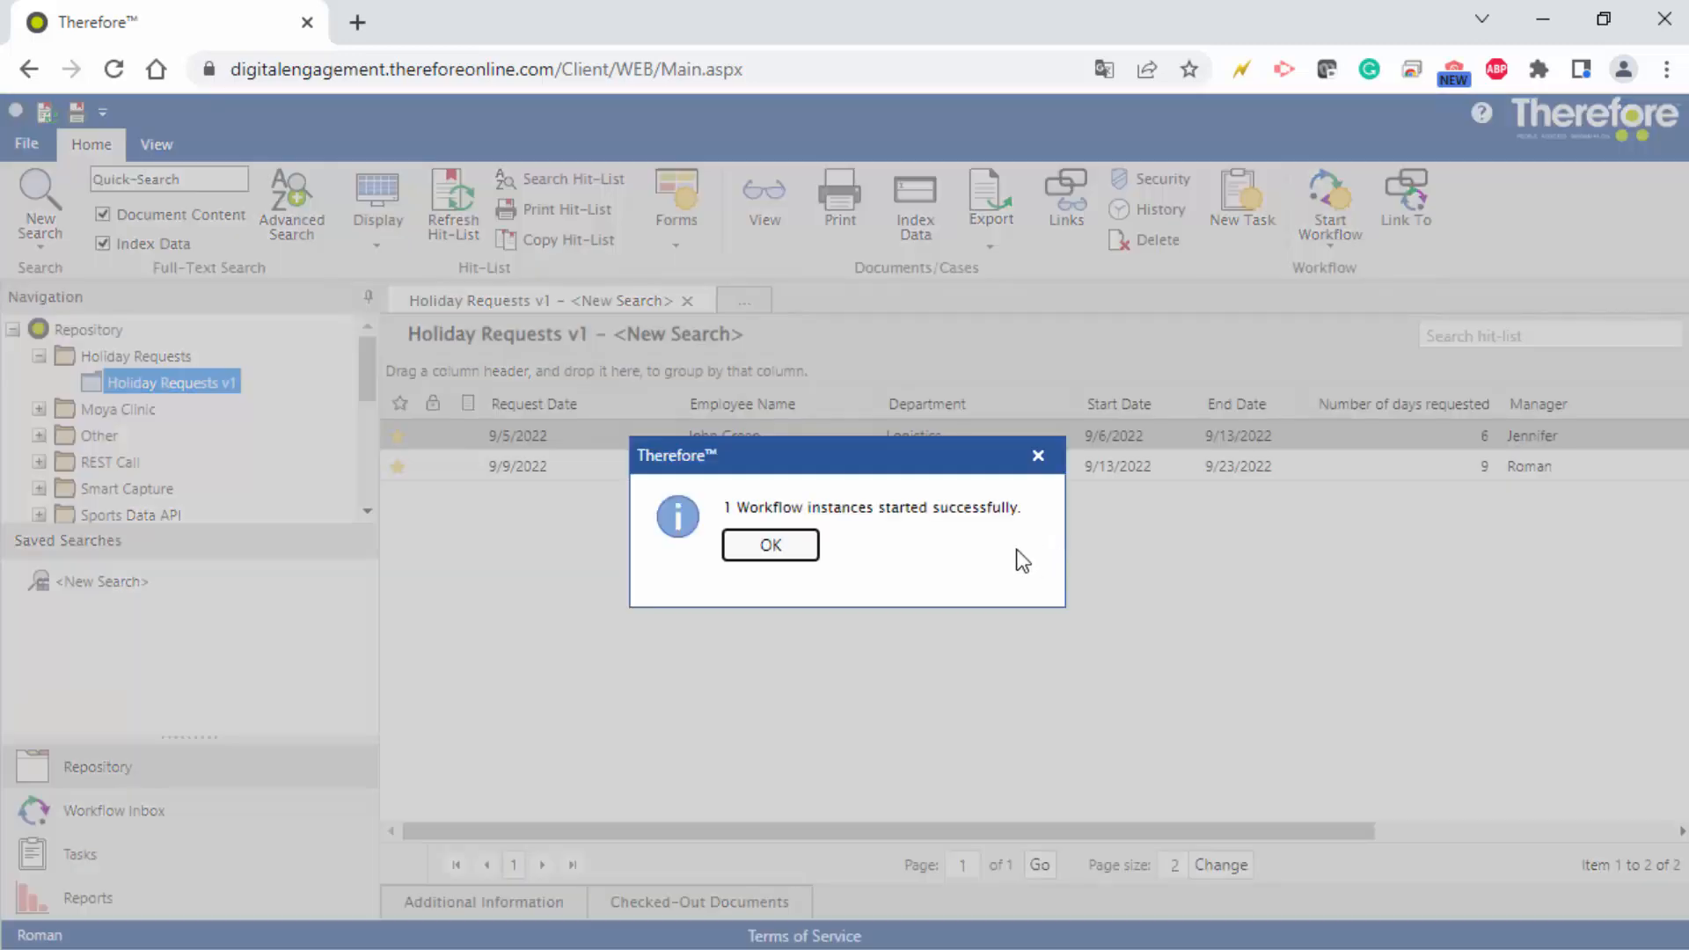
{"action": "left_click", "coordinate": [769, 545]}
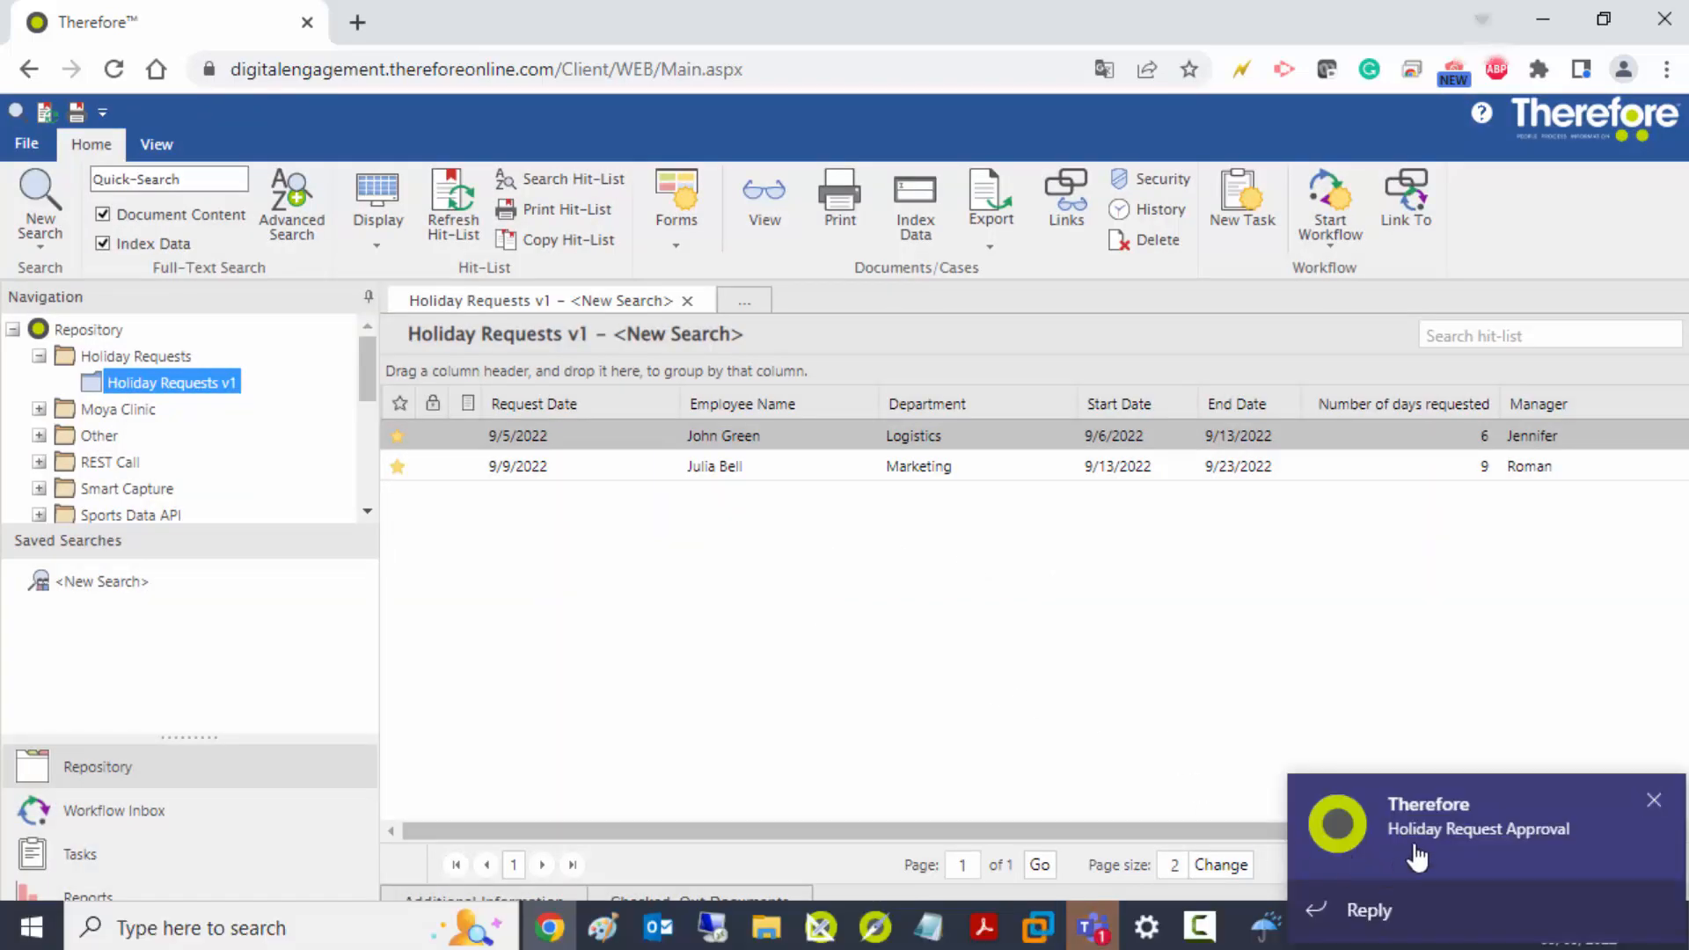
{"action": "left_click", "coordinate": [1477, 828]}
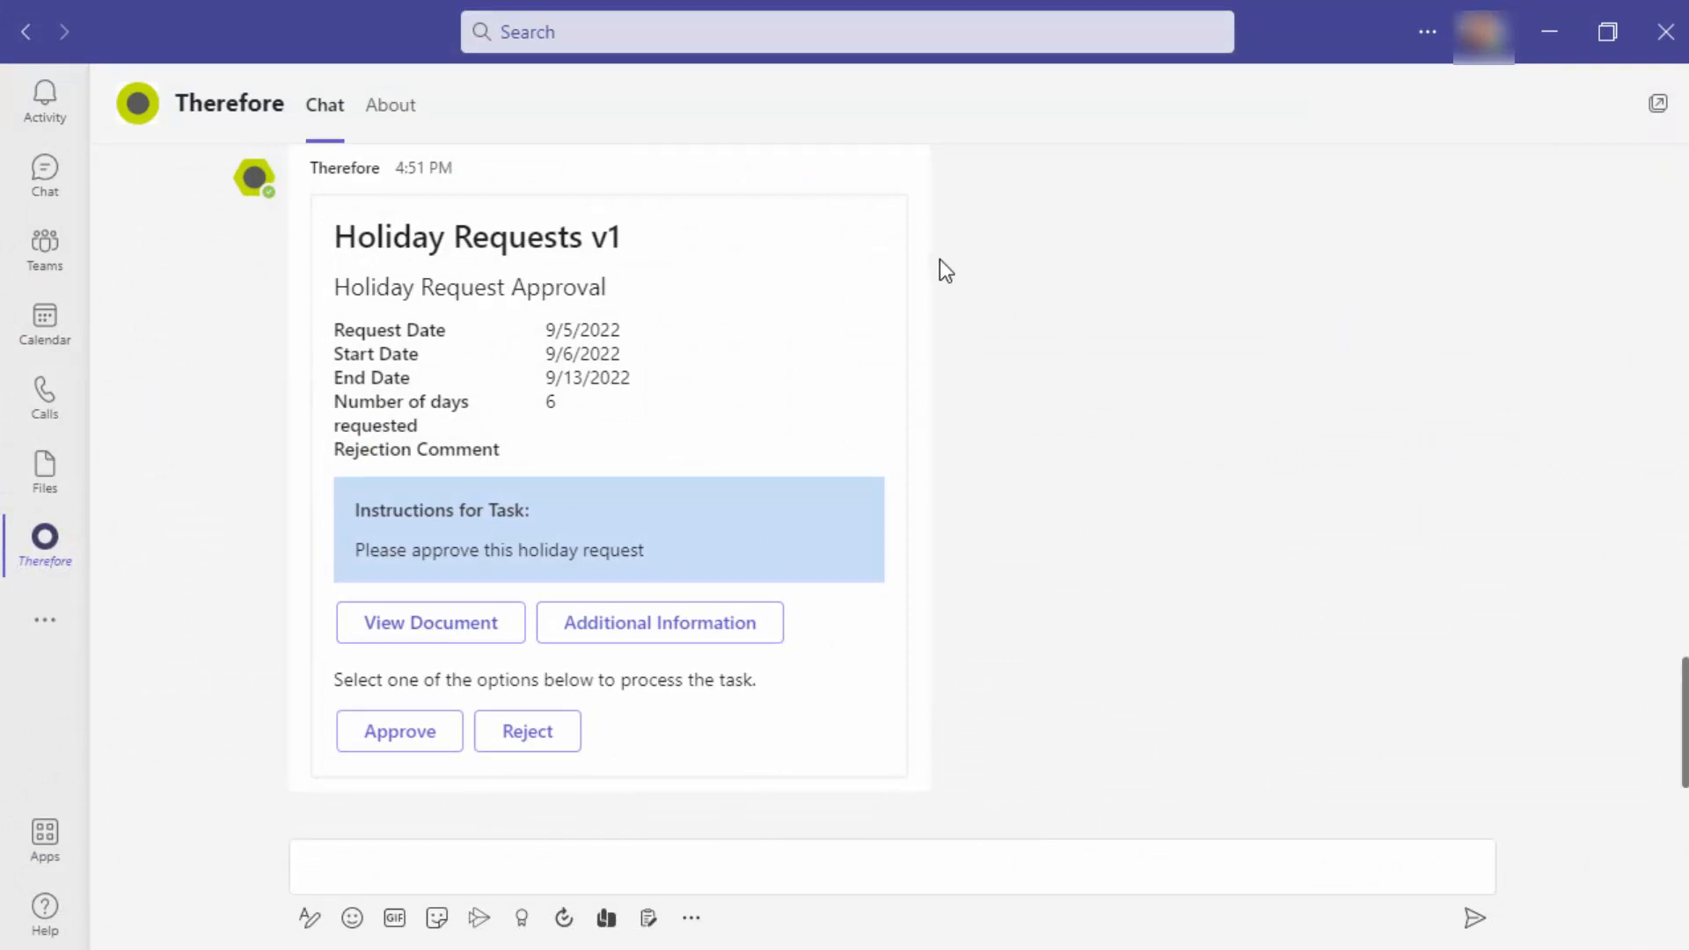
{"action": "mouse_move", "coordinate": [670, 604]}
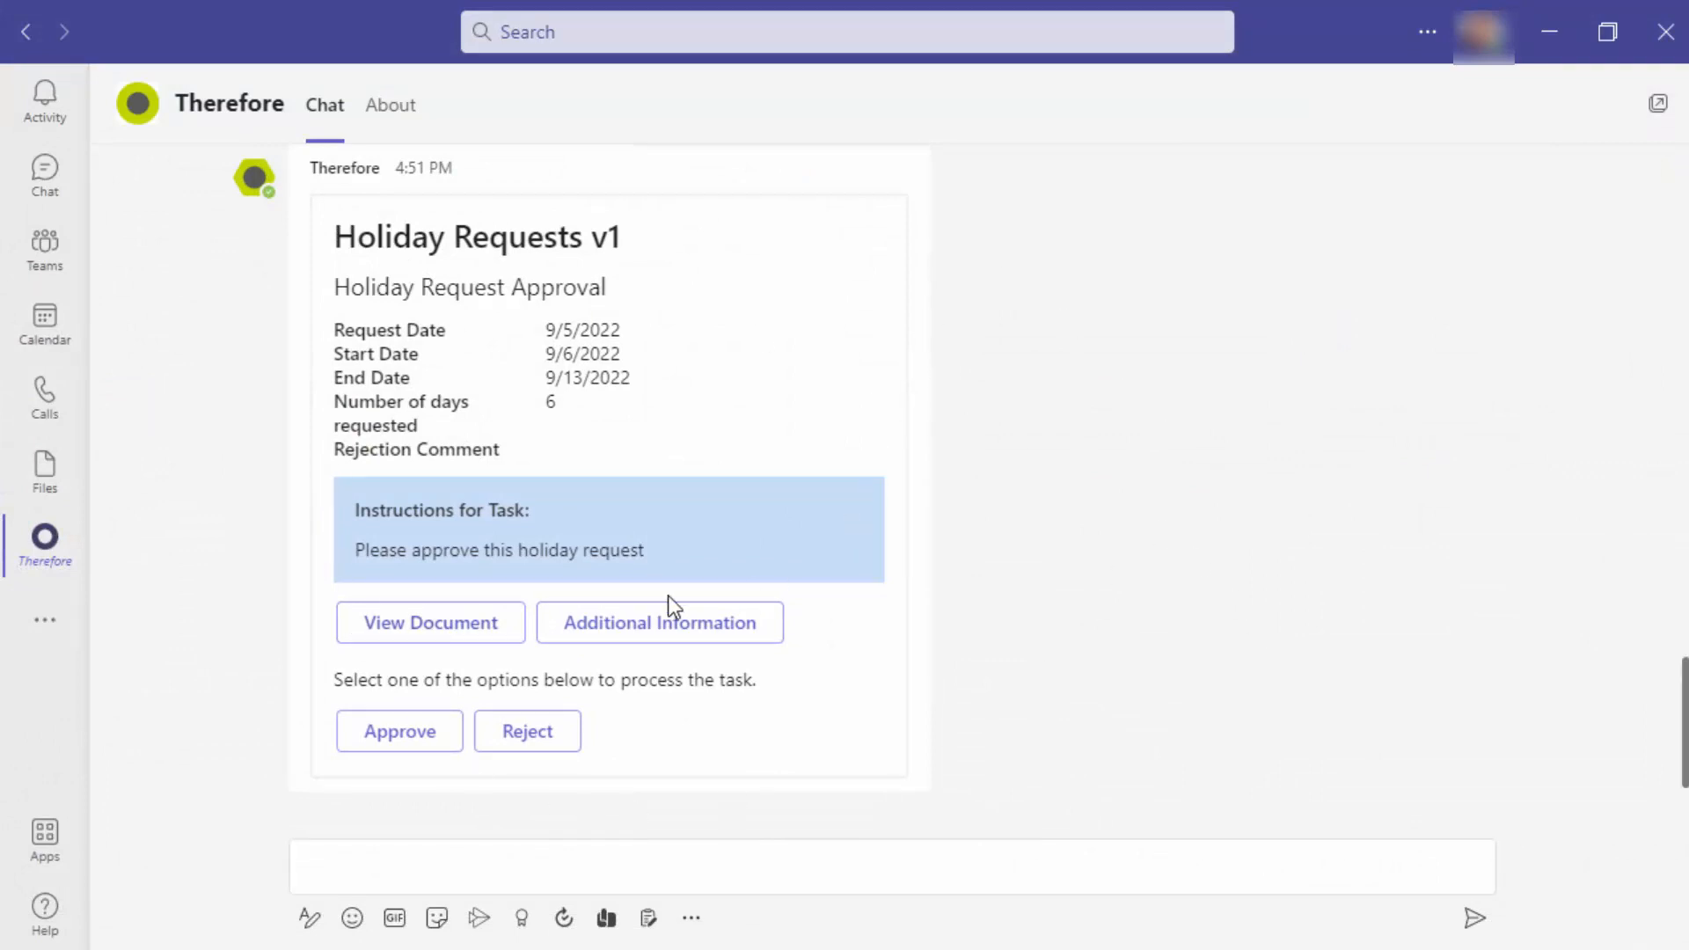
{"action": "mouse_move", "coordinate": [685, 651]}
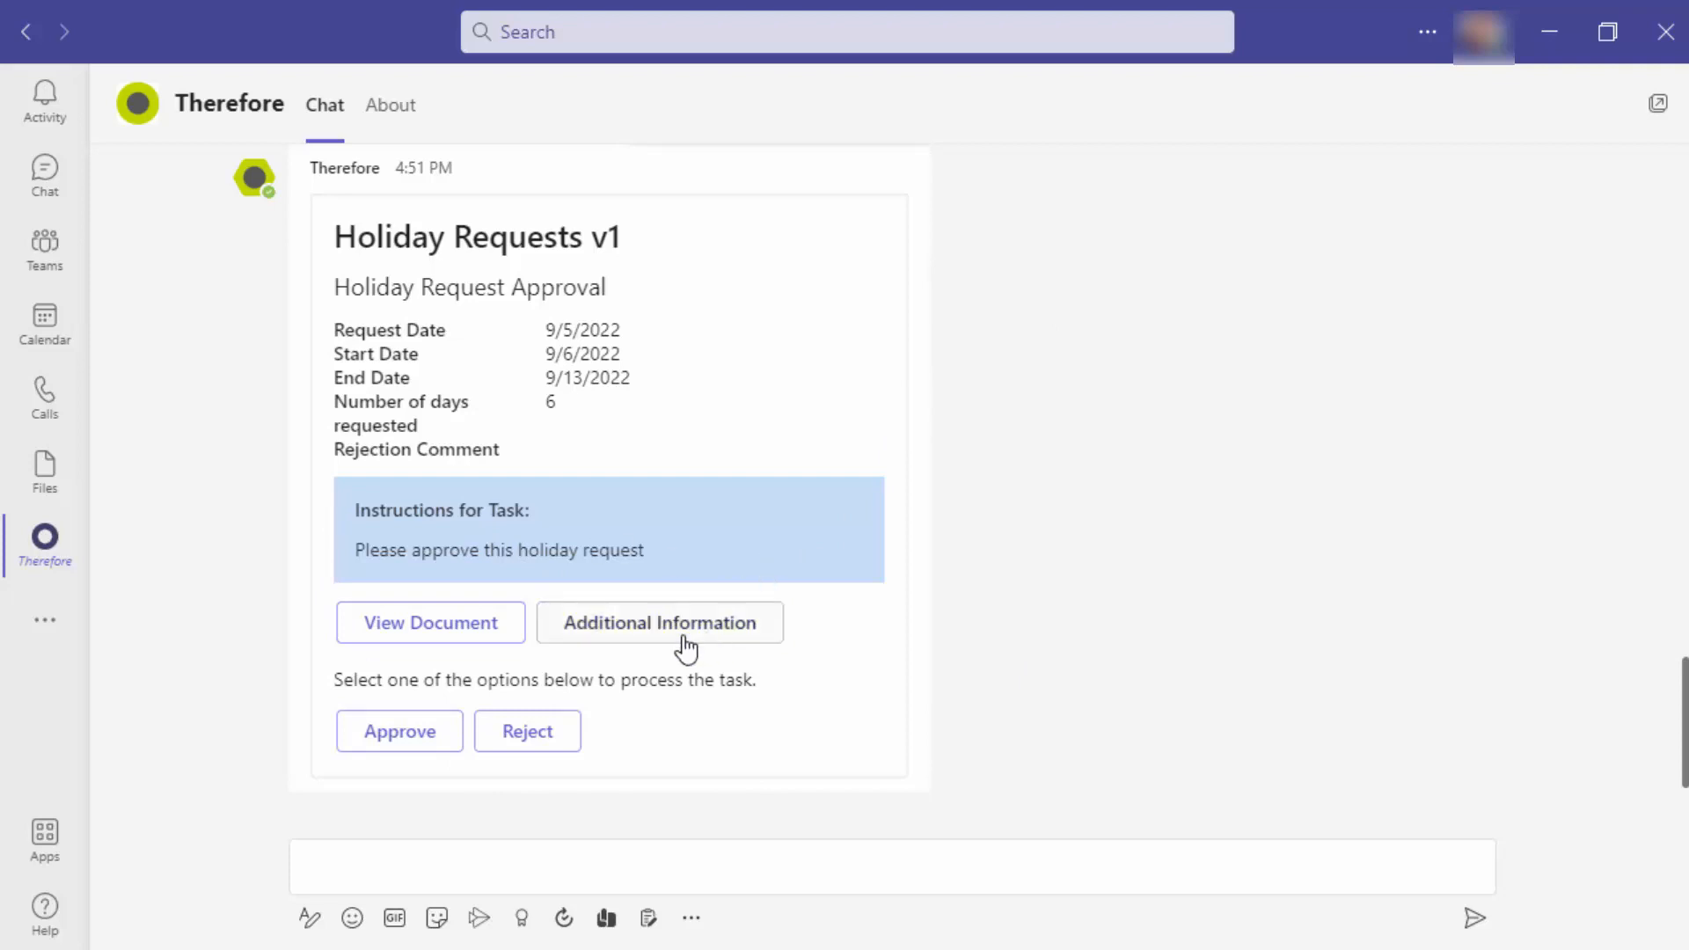
- Reject the 9/5/2022 request with comment 'No replacement available' and check its Index Data
{"action": "left_click", "coordinate": [659, 622]}
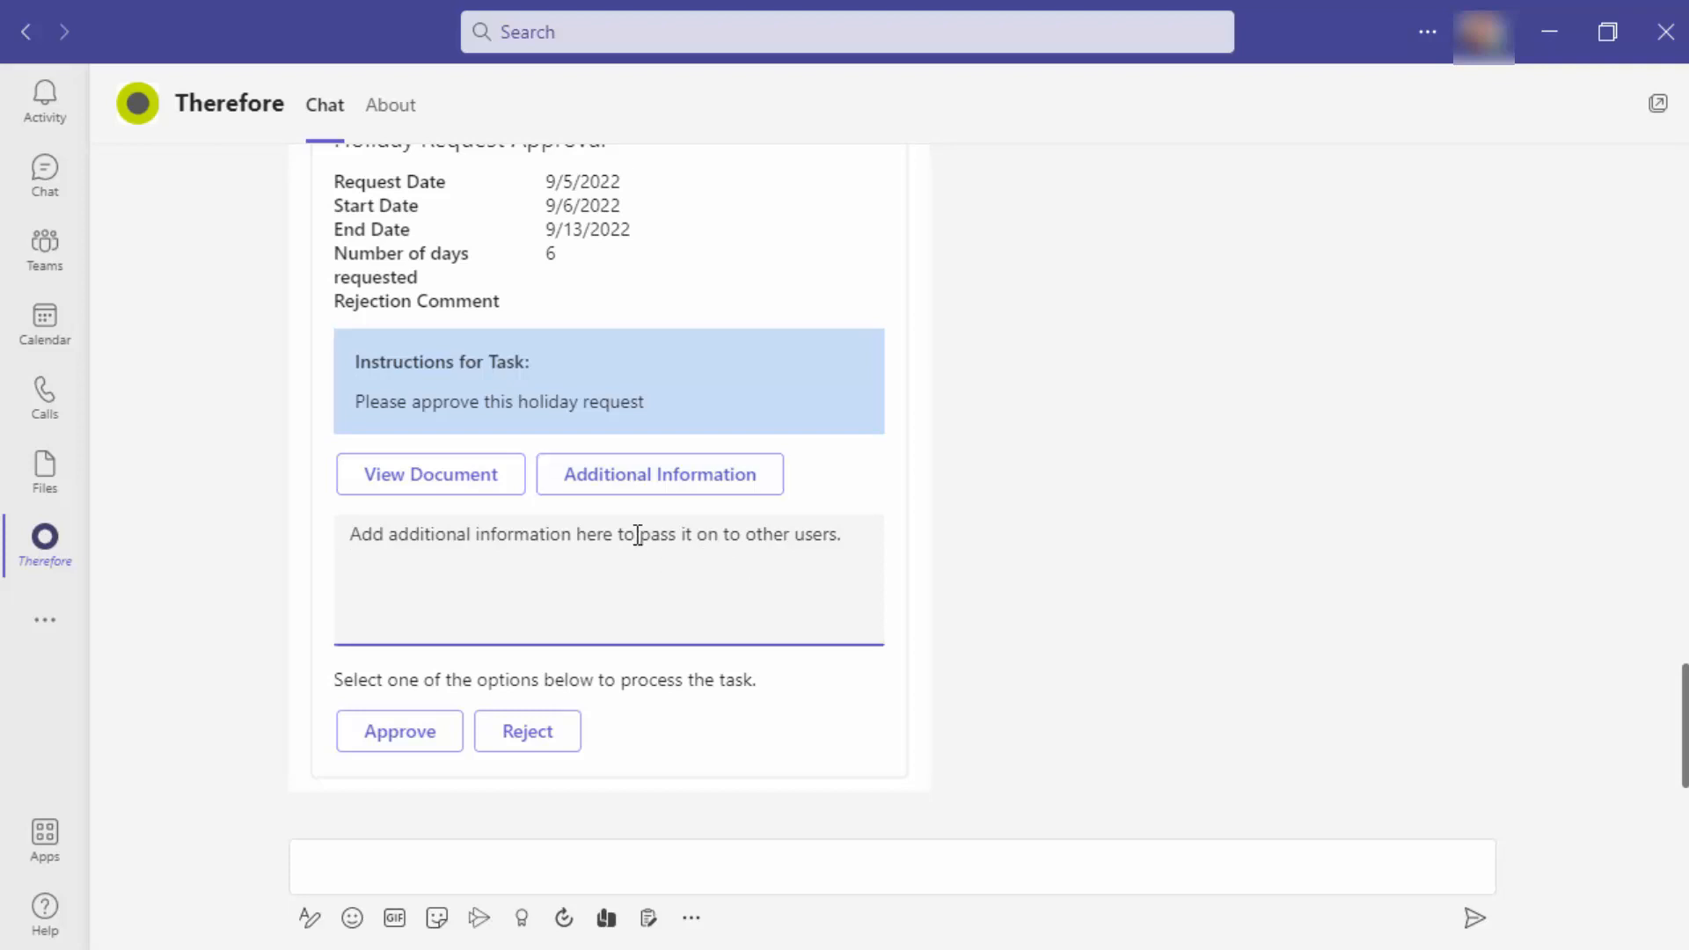
{"action": "type", "text": "No replacement available"}
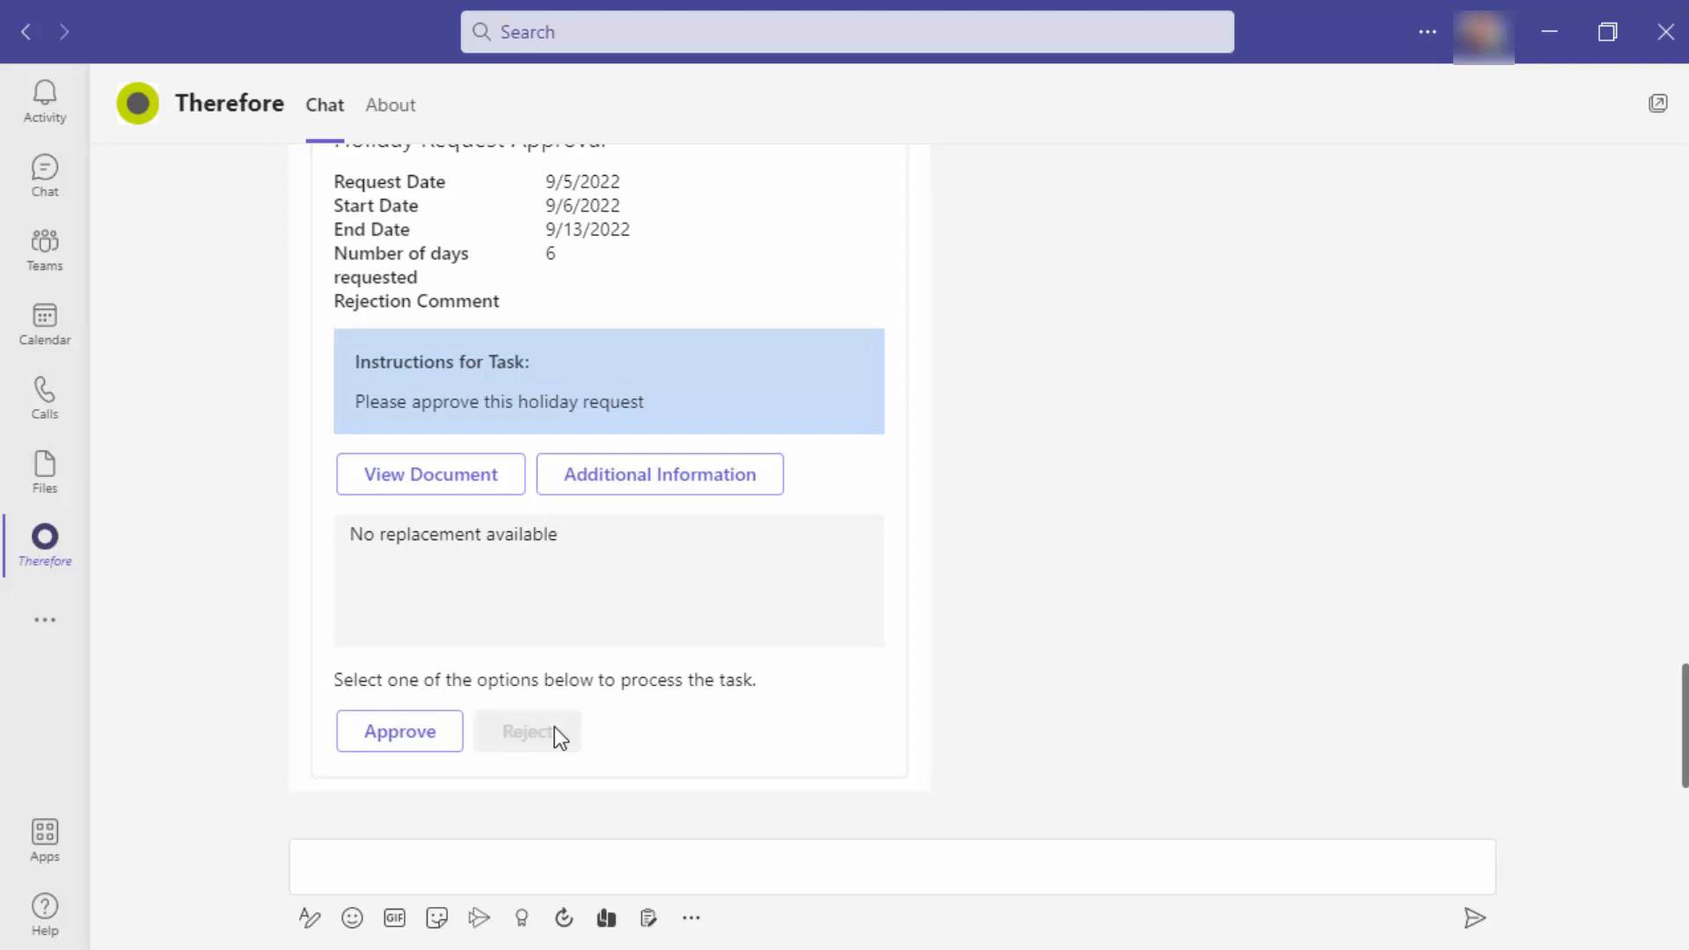
{"action": "left_click", "coordinate": [527, 731]}
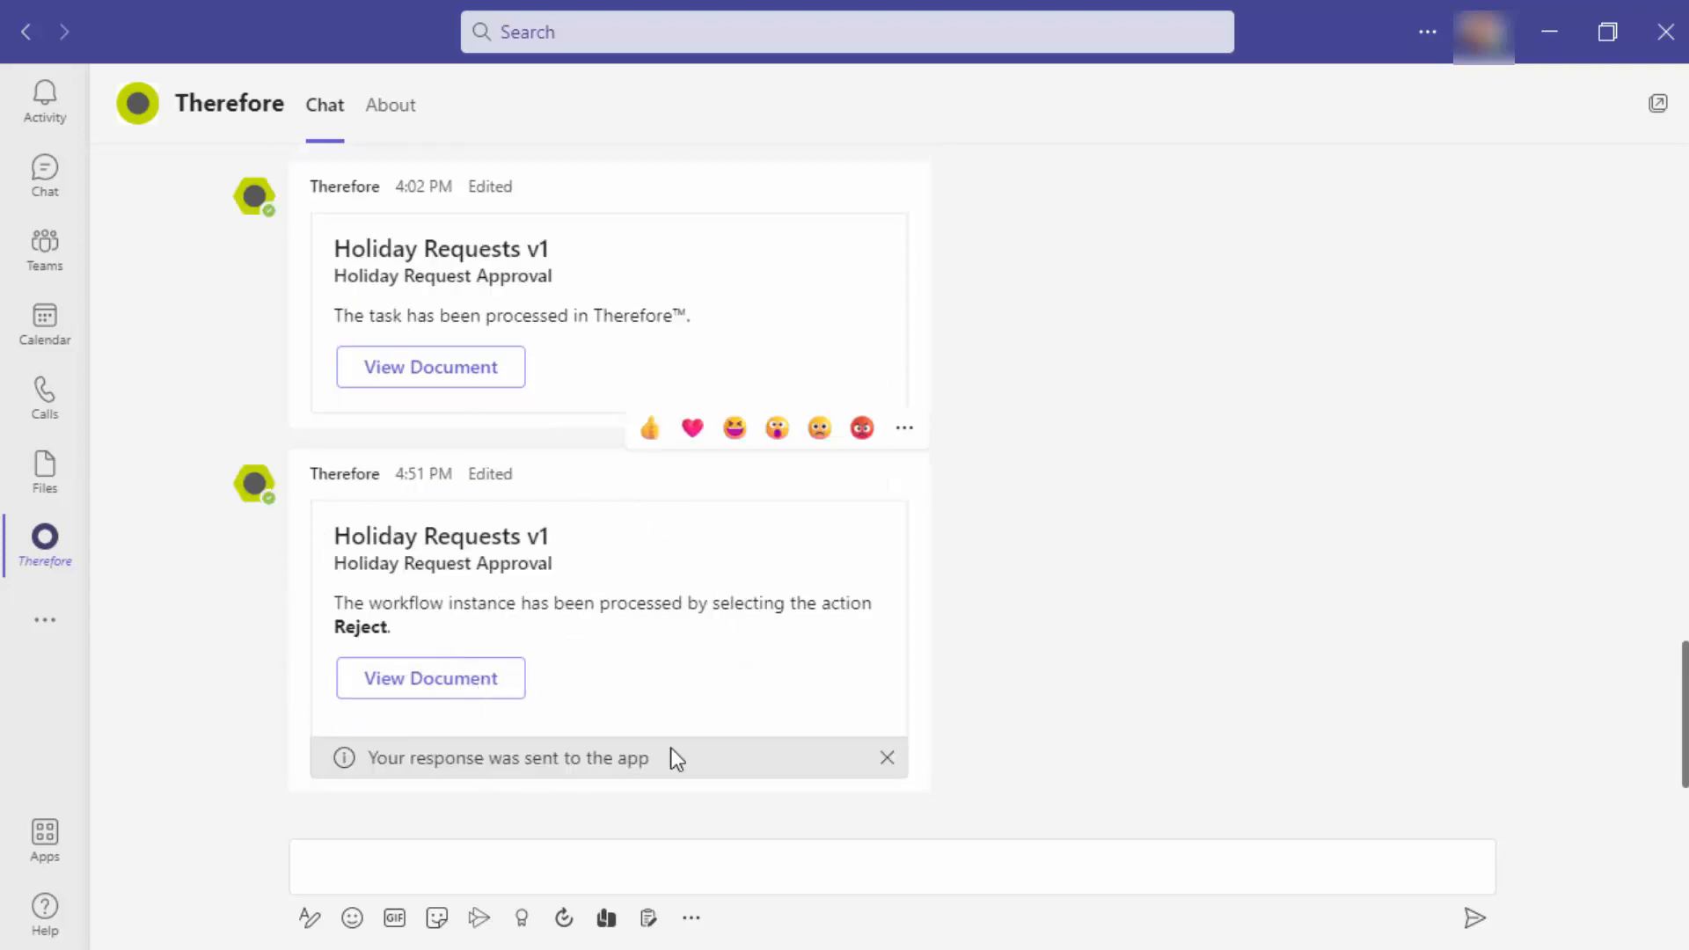
{"action": "left_click", "coordinate": [430, 679]}
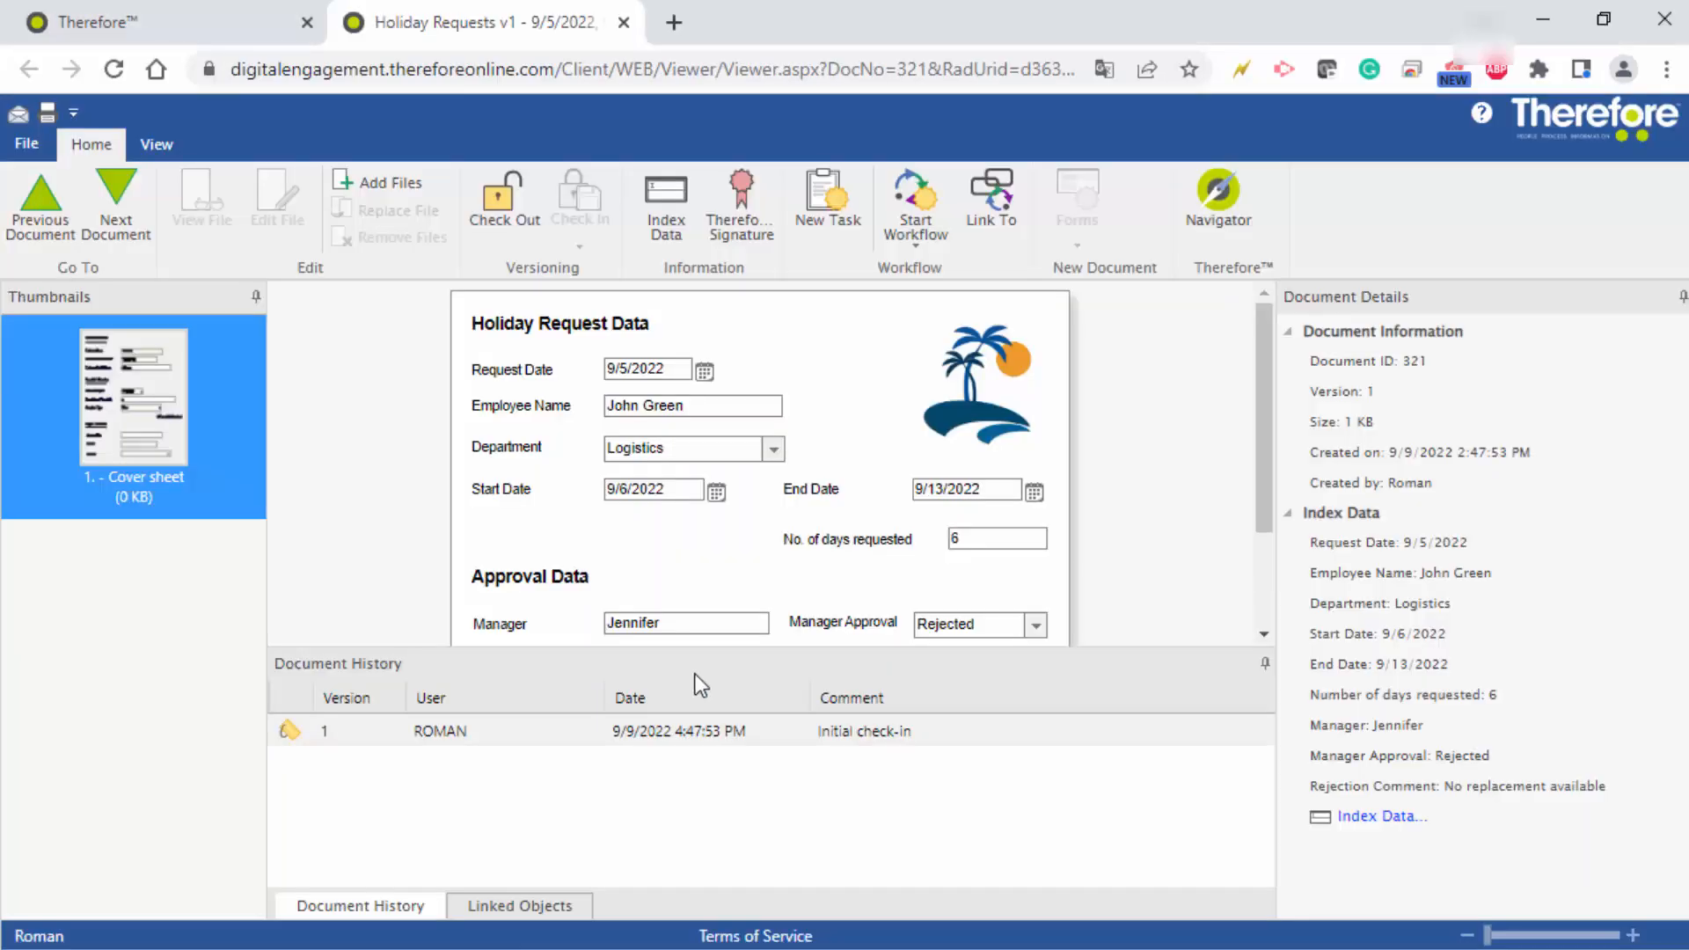
{"action": "left_click", "coordinate": [665, 202]}
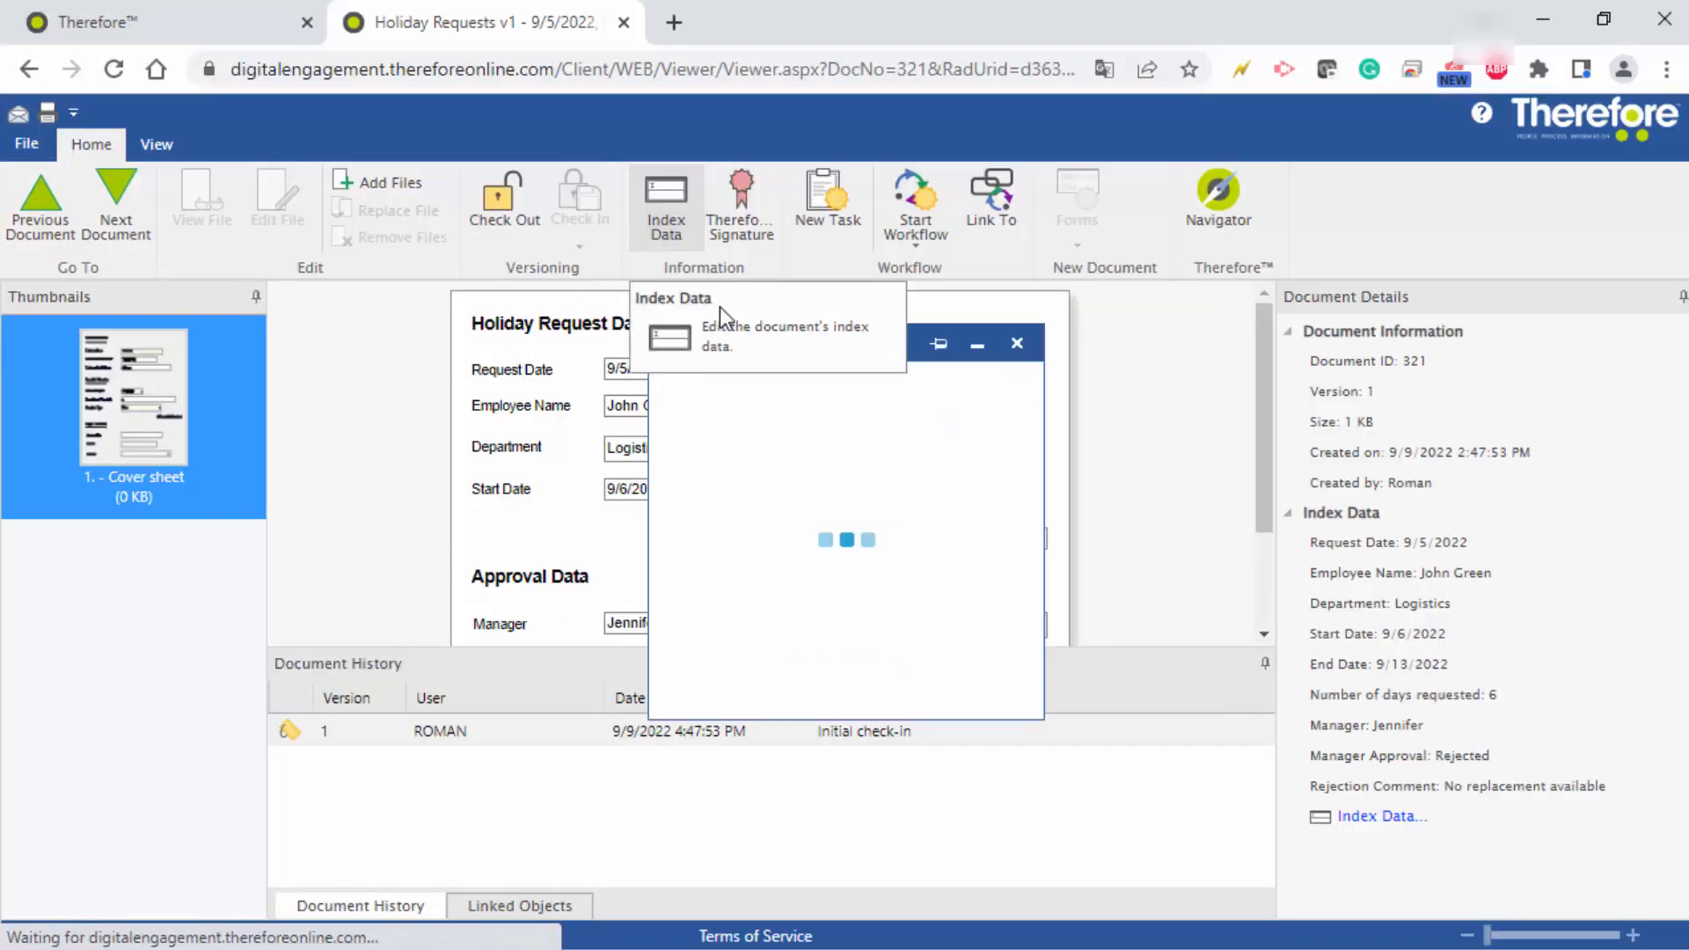